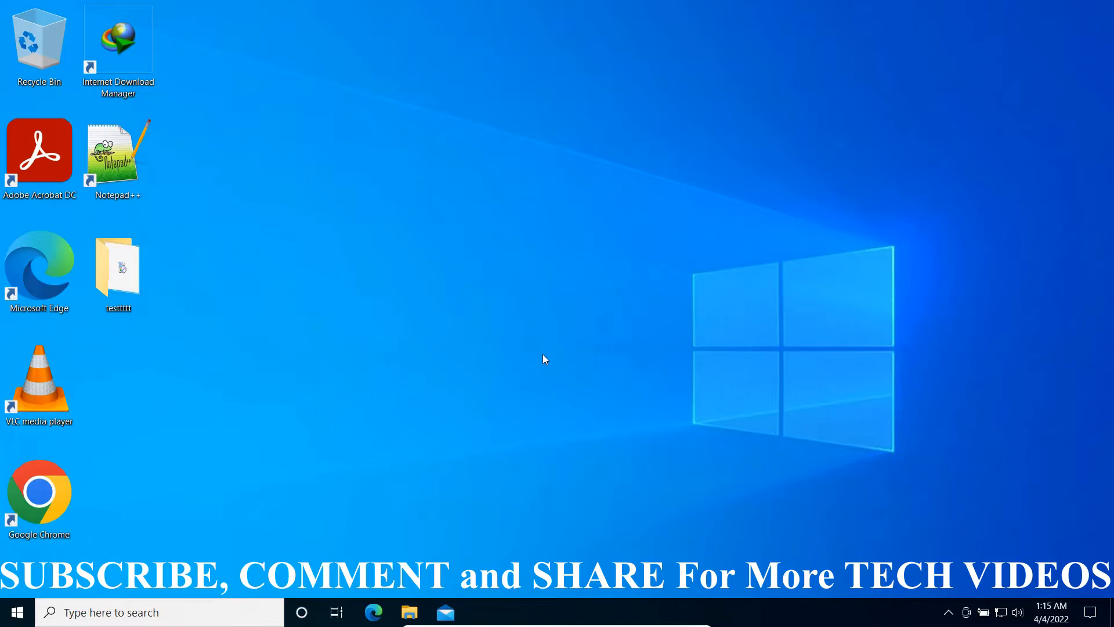
Search 'co' in Windows Search and launch Command Prompt from the results
{"action": "left_click", "coordinate": [503, 358]}
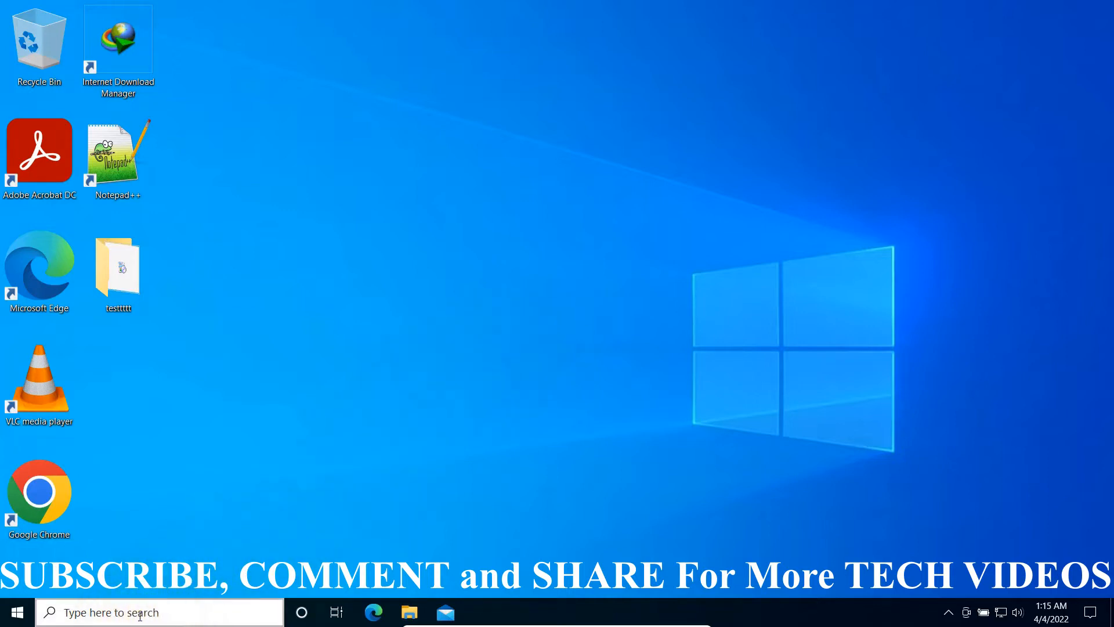
{"action": "left_click", "coordinate": [157, 612]}
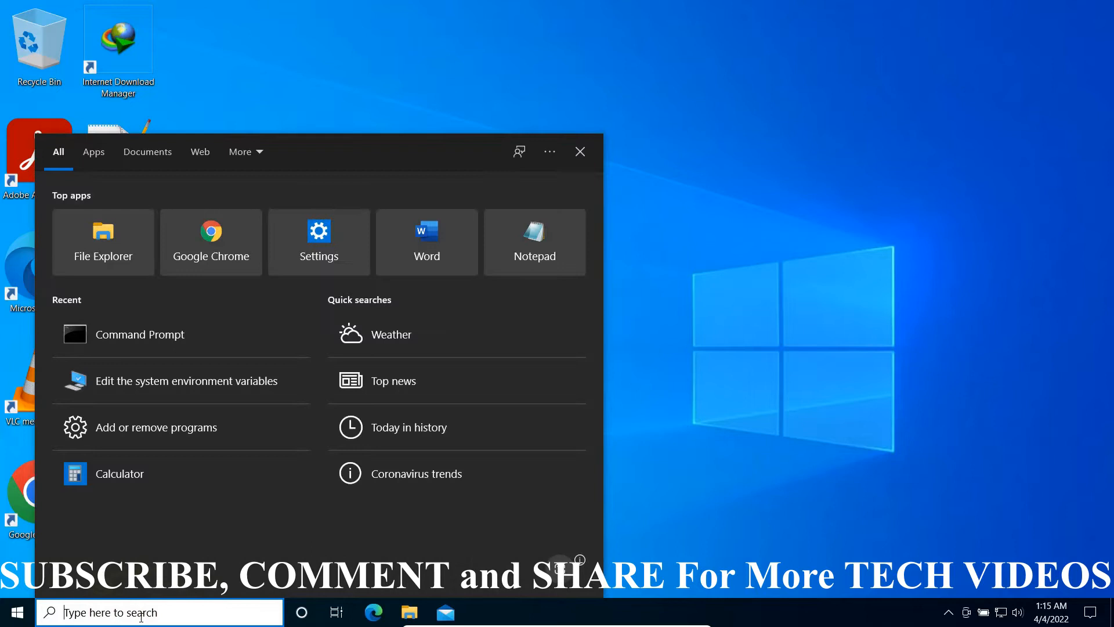
{"action": "type", "text": "comm"}
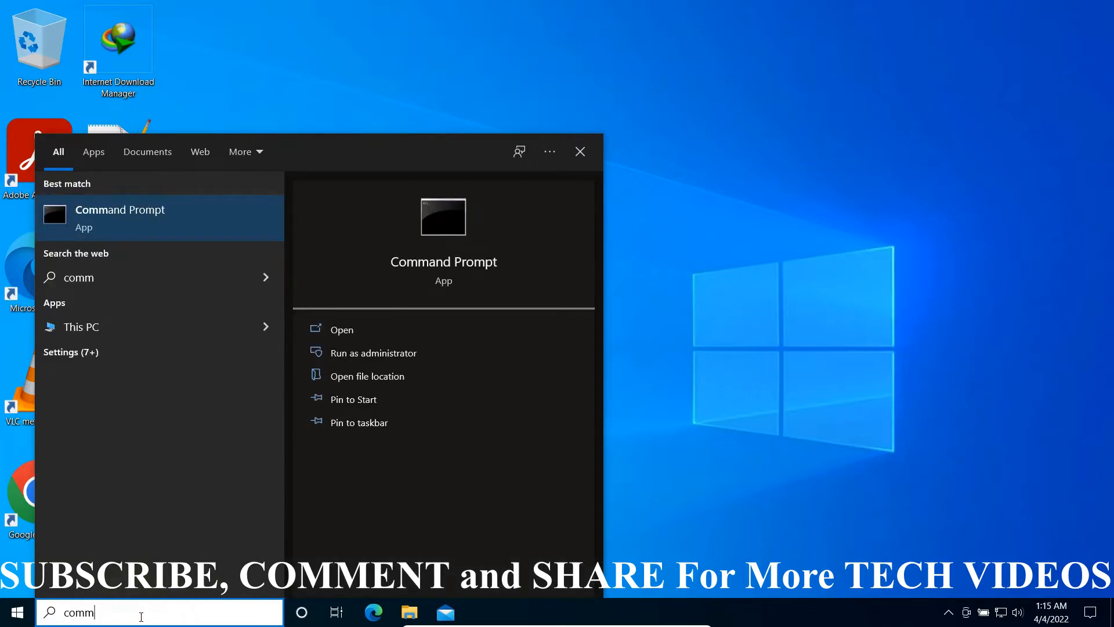
{"action": "left_click", "coordinate": [442, 261]}
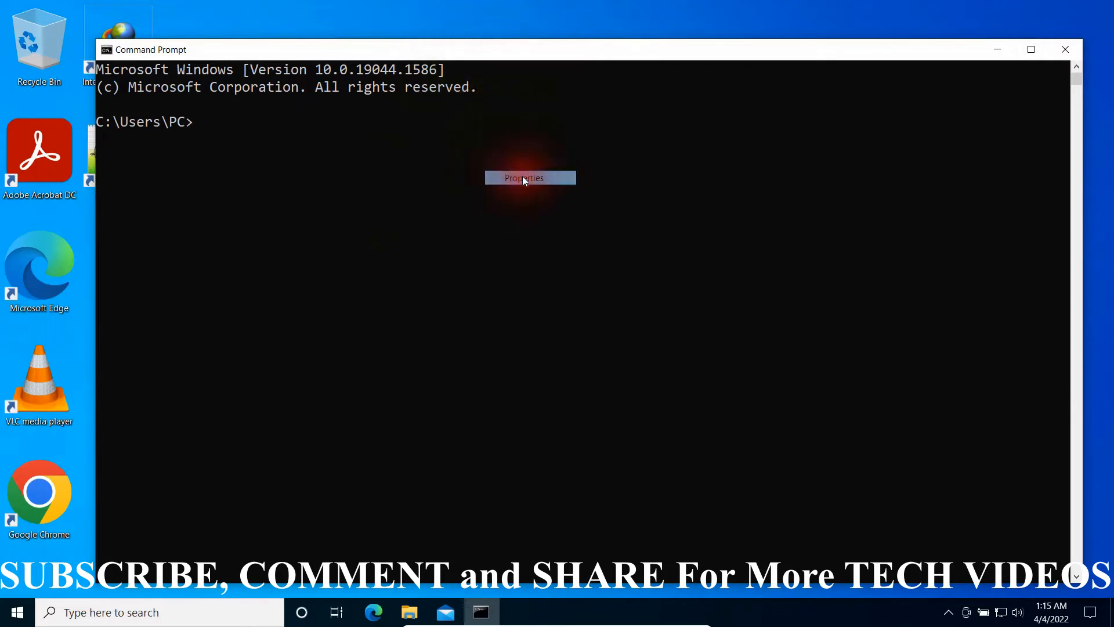
Set the console font size to 28 in the Command Prompt Properties Font settings
{"action": "left_click", "coordinate": [523, 177]}
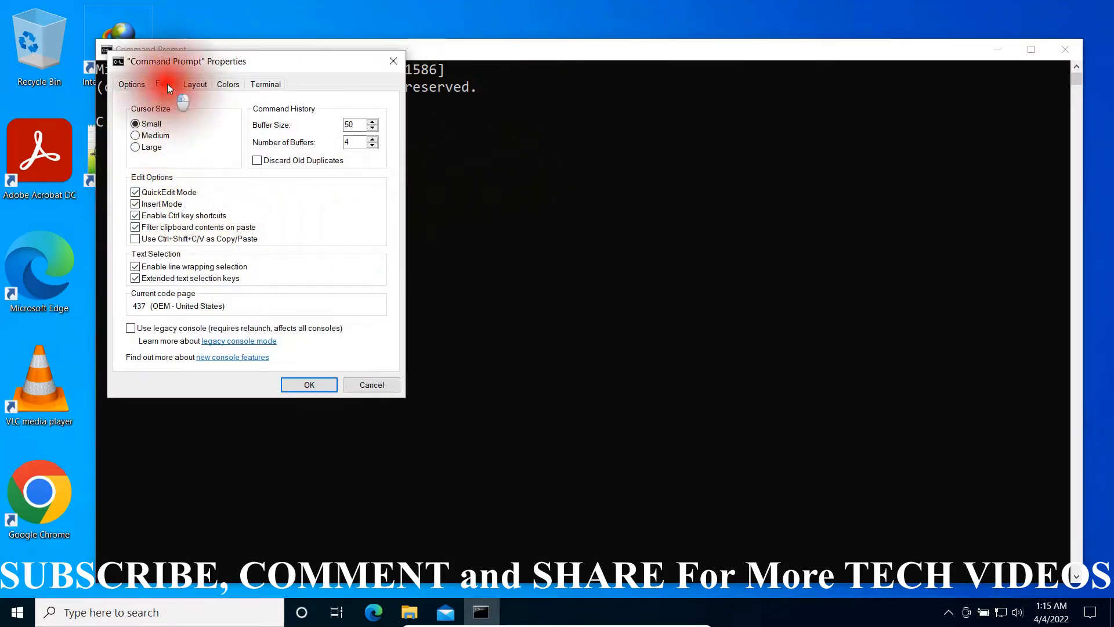
{"action": "left_click", "coordinate": [162, 84]}
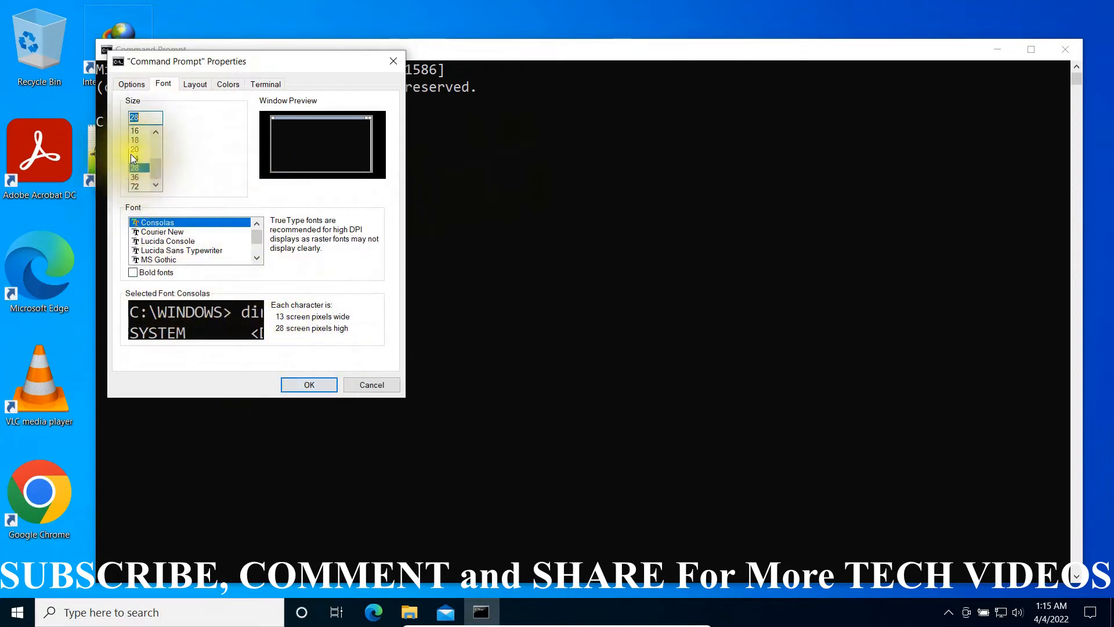
{"action": "left_click", "coordinate": [308, 384]}
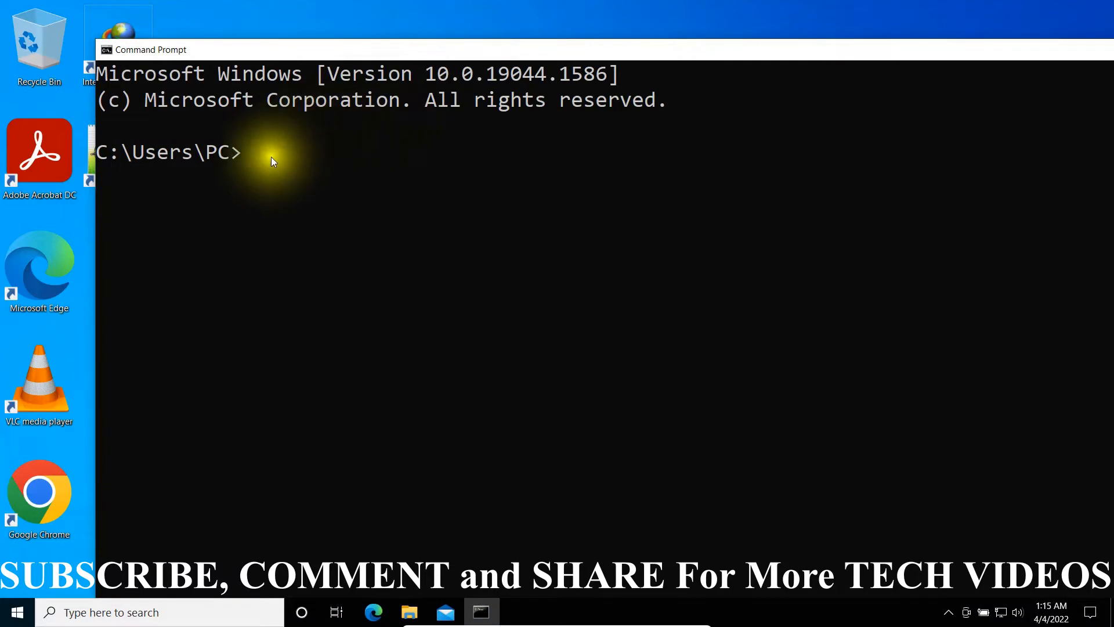
Enter the 'slmgr /xpr' activation expiry command at the prompt
{"action": "left_click", "coordinate": [291, 321]}
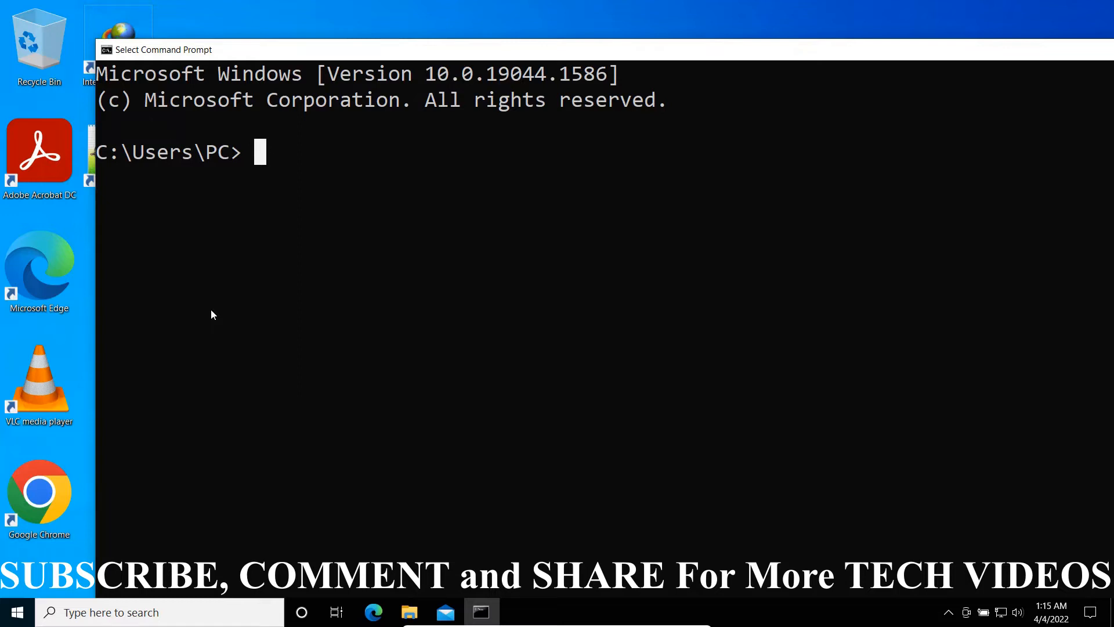
{"action": "type", "text": "slm"}
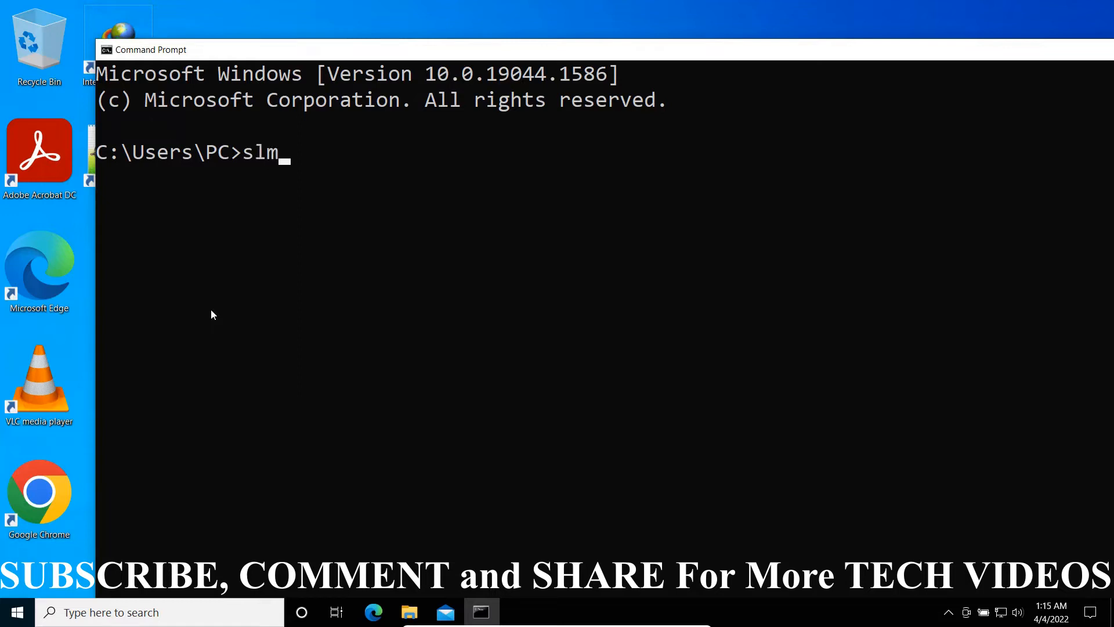
{"action": "type", "text": "gr /"}
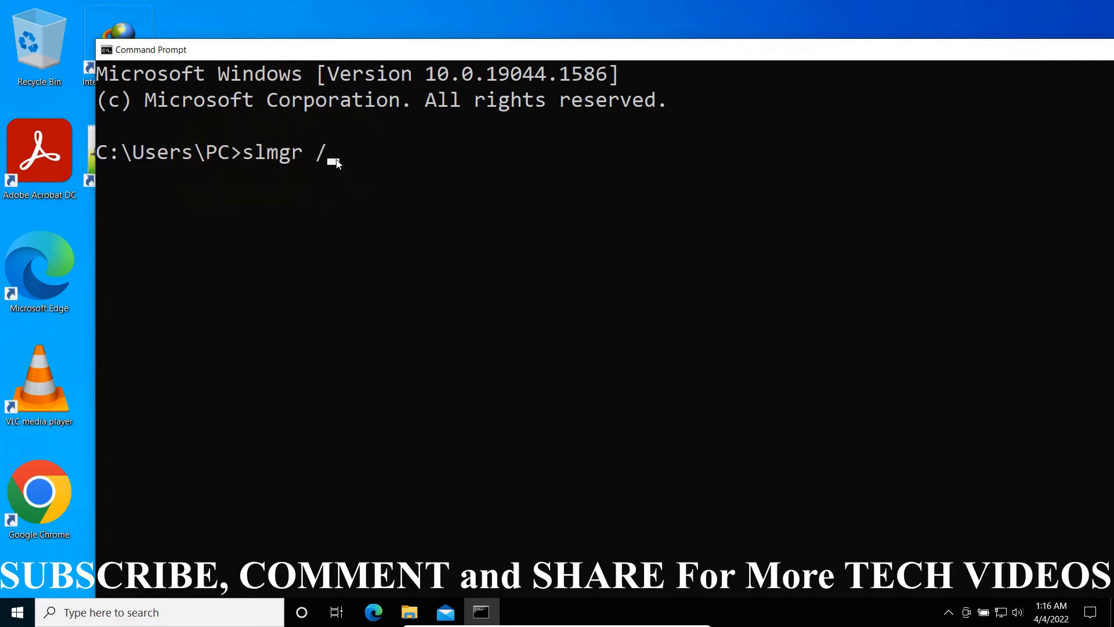
{"action": "type", "text": "xpr"}
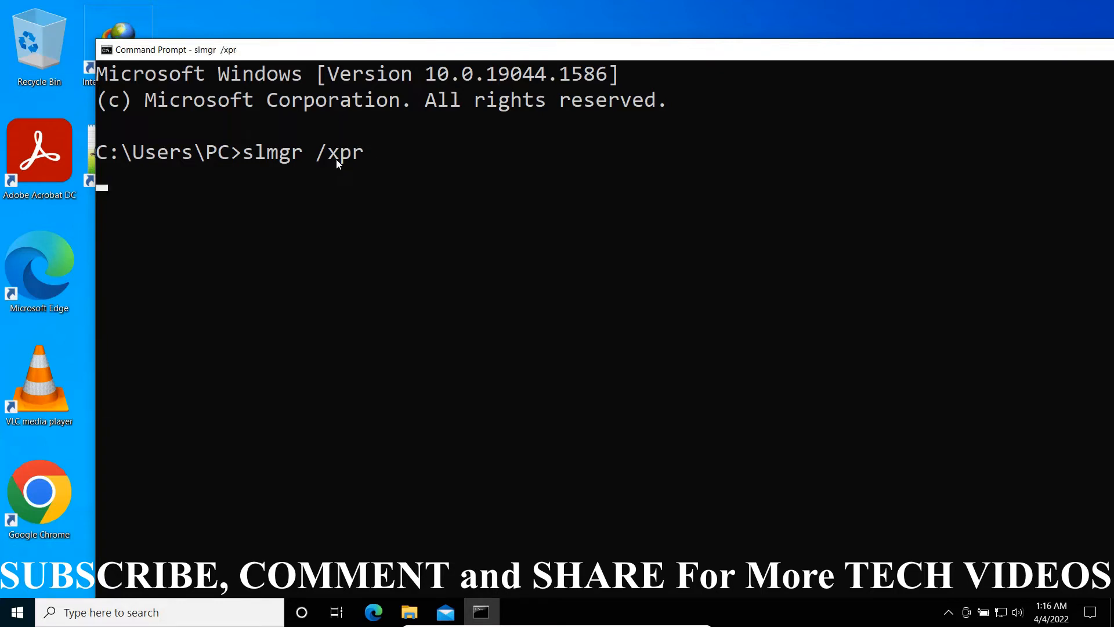
Run slmgr /xpr and dismiss the 'permanently activated' message for Windows Professional
{"action": "key", "text": "Return"}
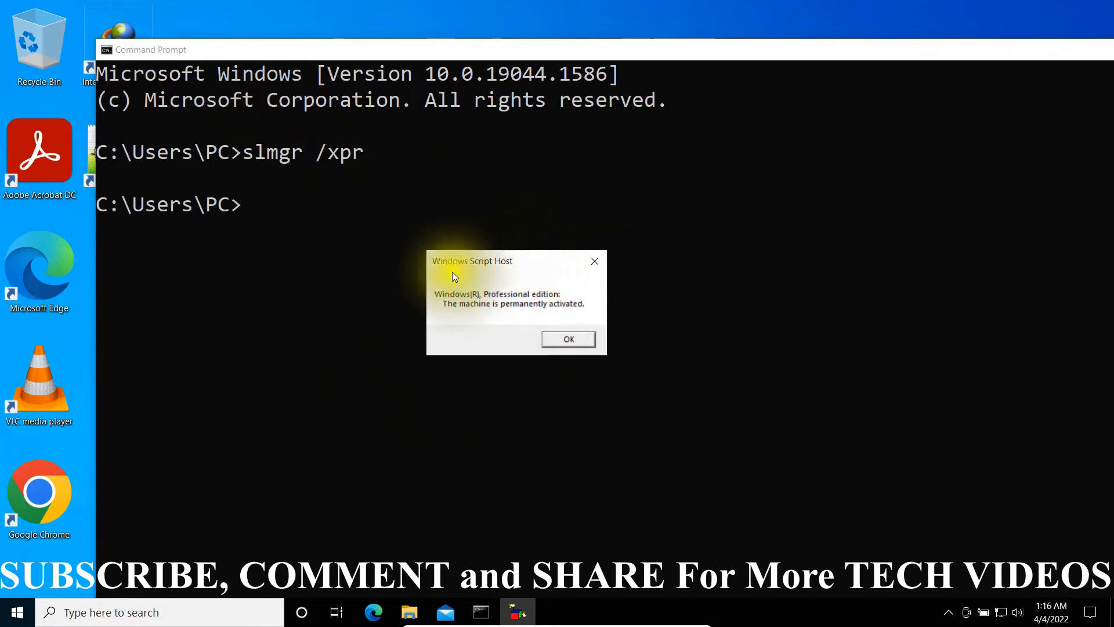
{"action": "mouse_move", "coordinate": [518, 276]}
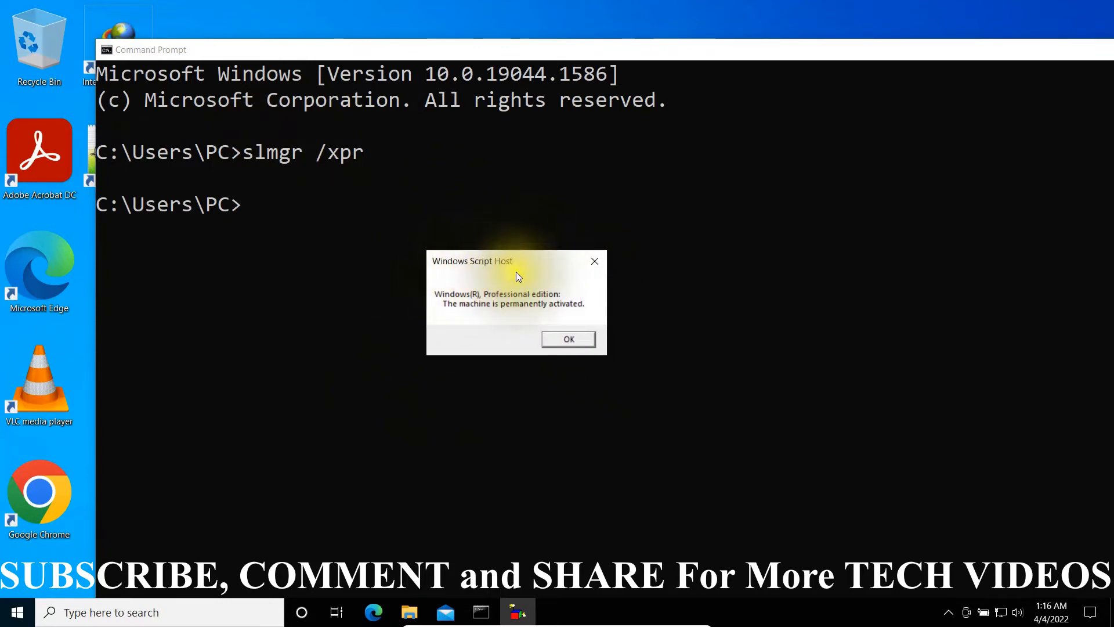
{"action": "mouse_move", "coordinate": [466, 318]}
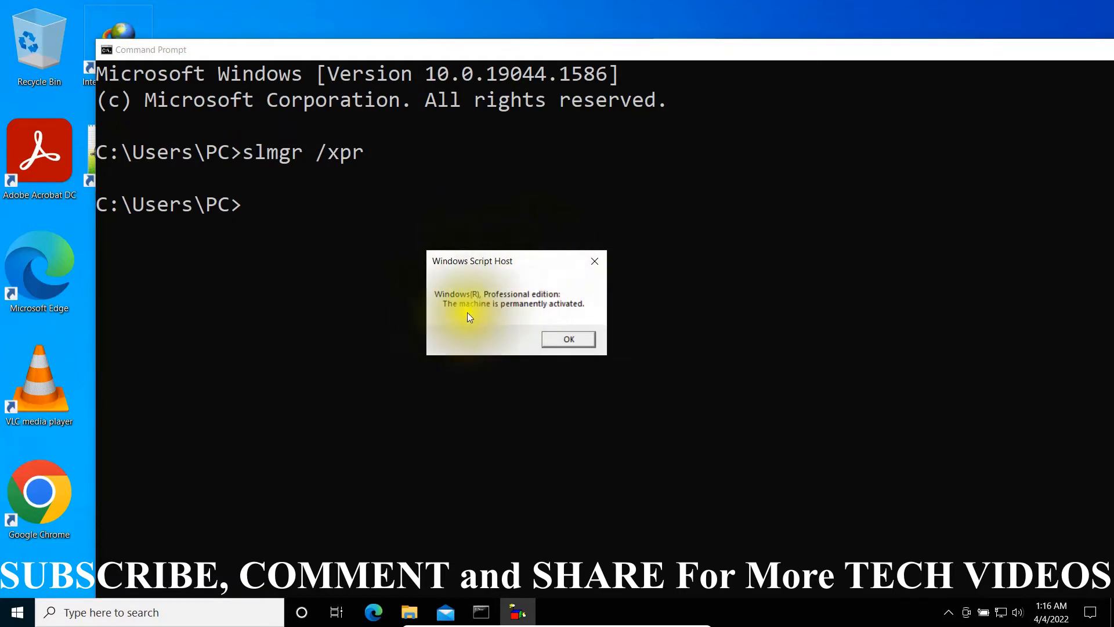
{"action": "mouse_move", "coordinate": [584, 319]}
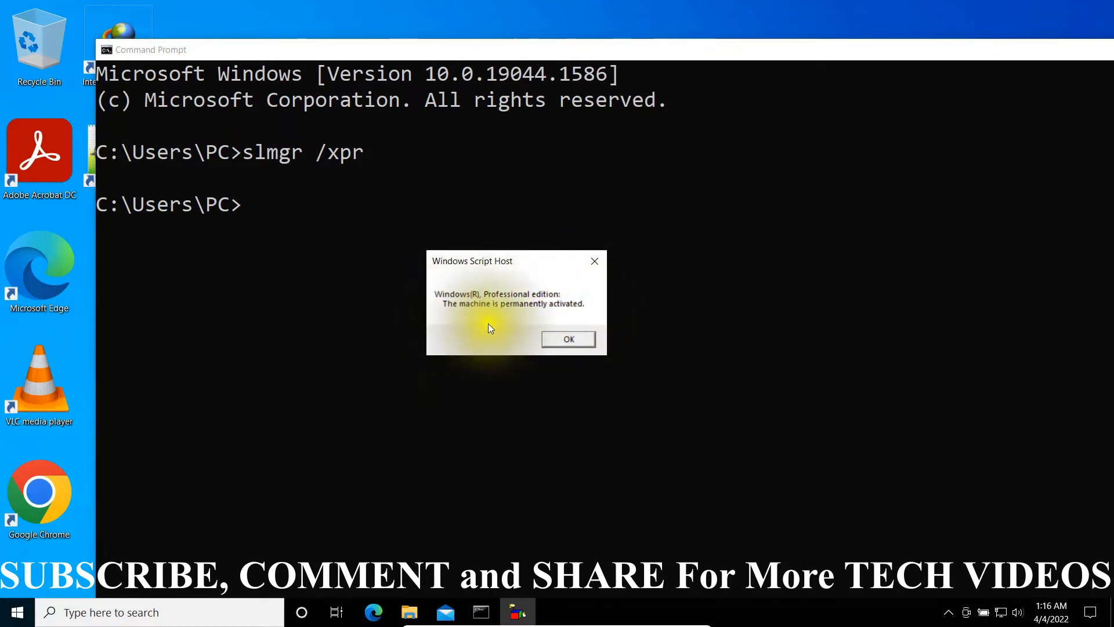
{"action": "mouse_move", "coordinate": [536, 299]}
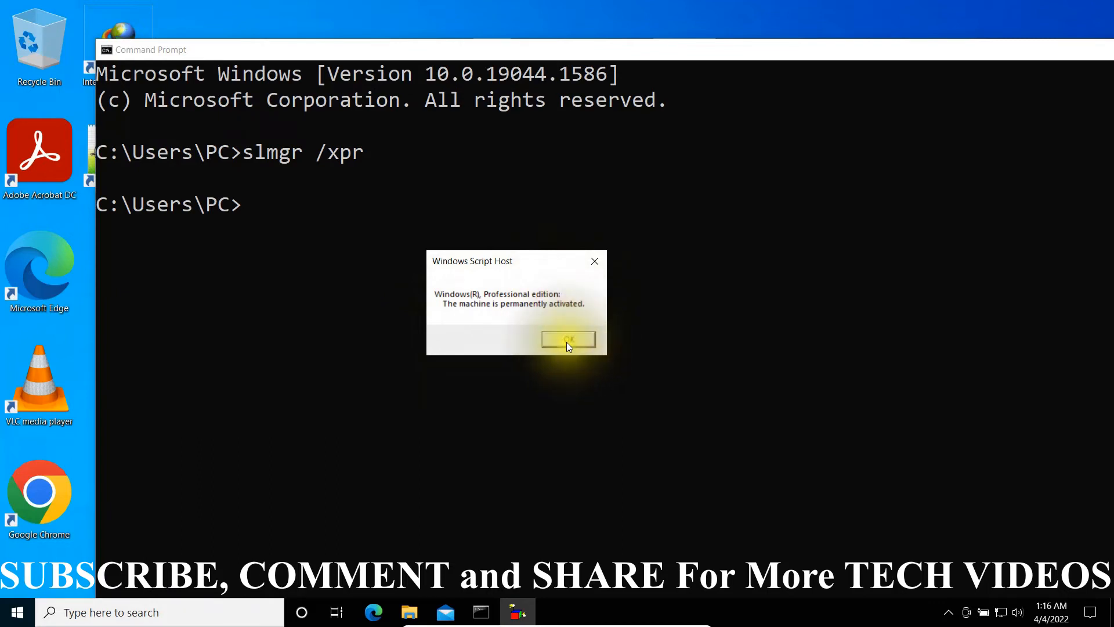
{"action": "left_click", "coordinate": [568, 339]}
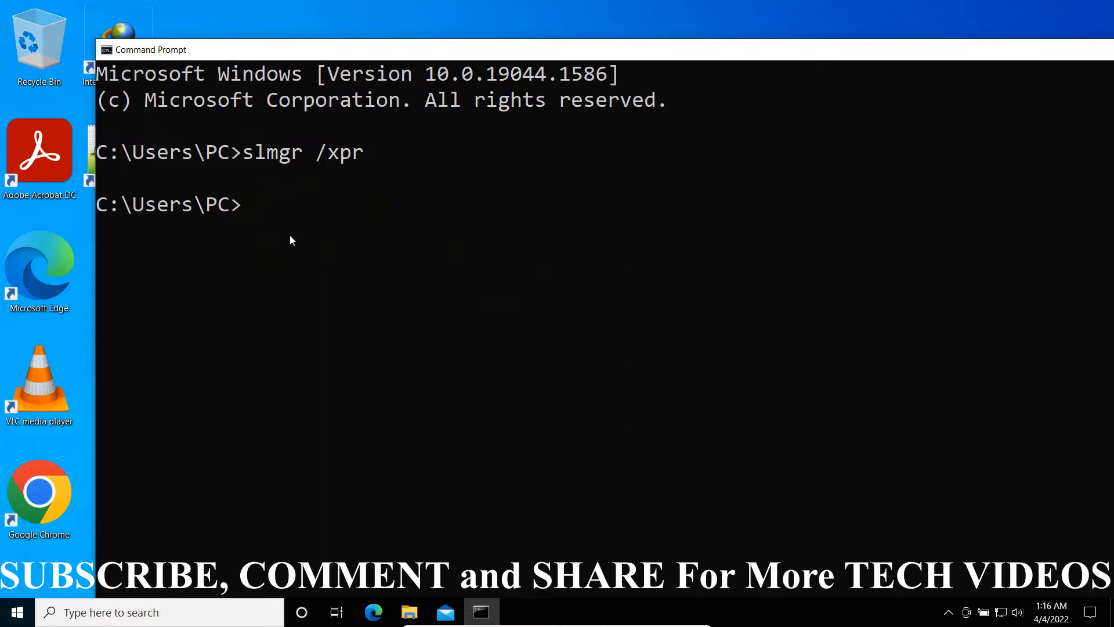
Enter and run 'slmgr /dli' to request detailed license information
{"action": "type", "text": "slmgr"}
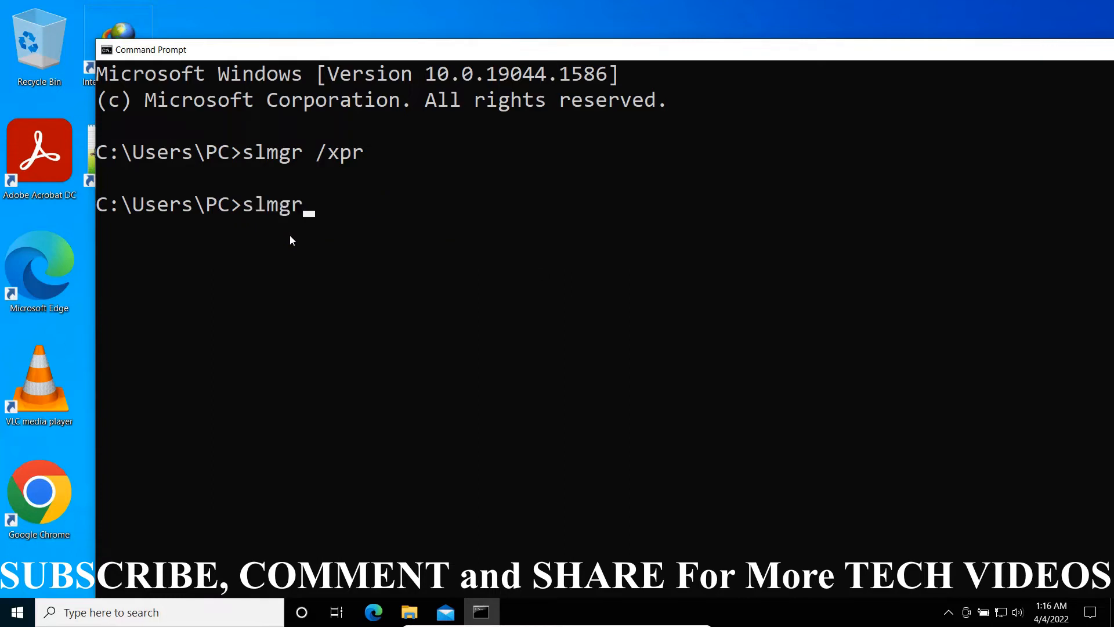
{"action": "type", "text": "n"}
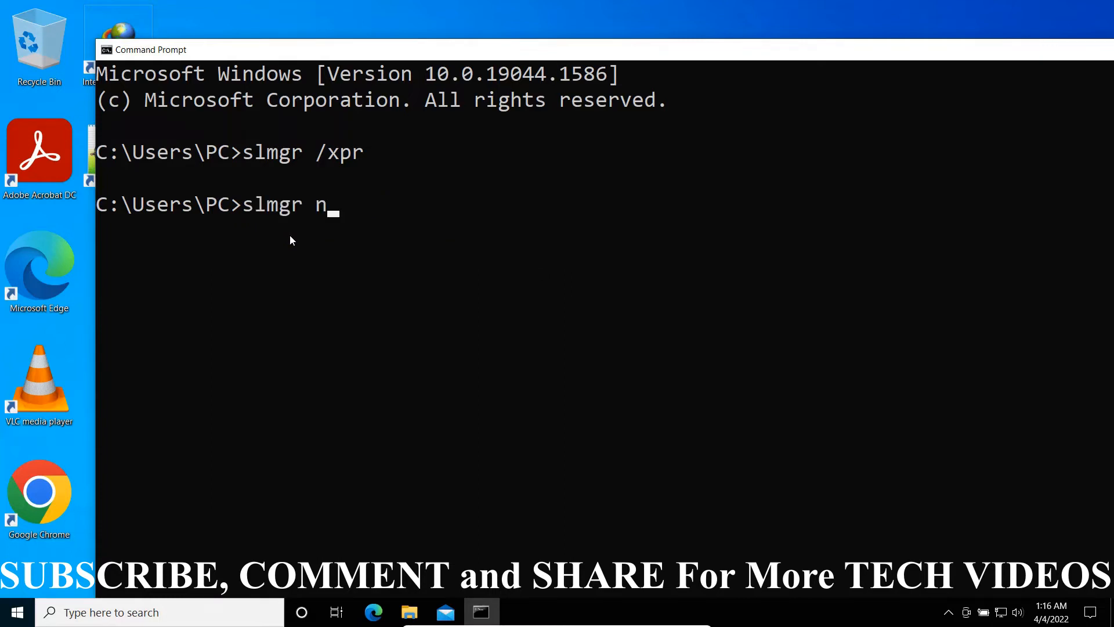
{"action": "type", "text": "/"}
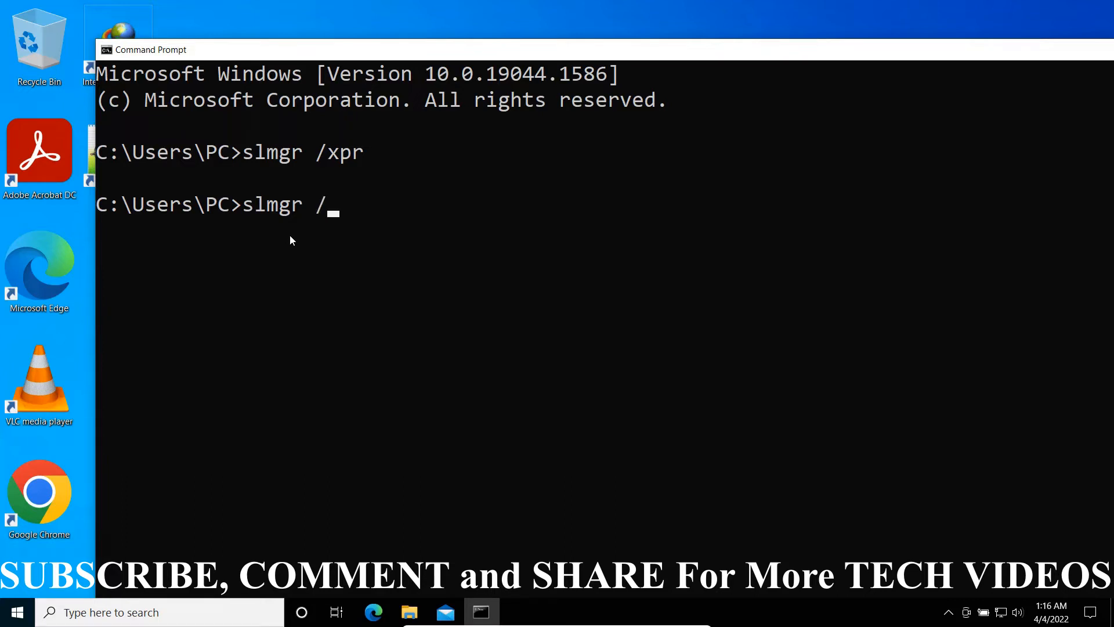
{"action": "type", "text": "dl"}
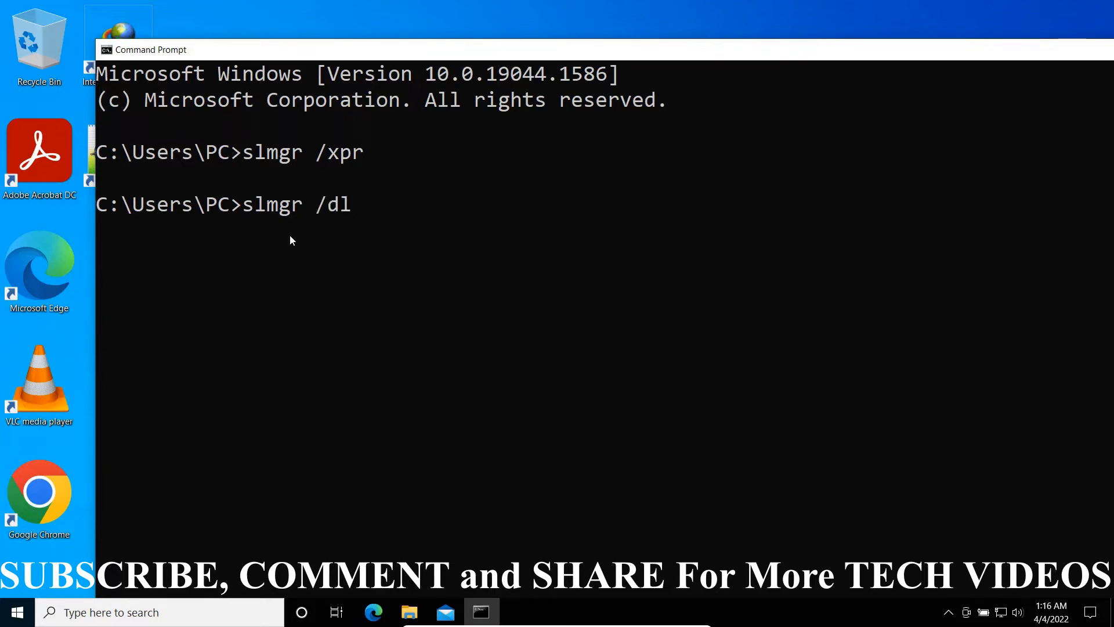
{"action": "key", "text": "Return"}
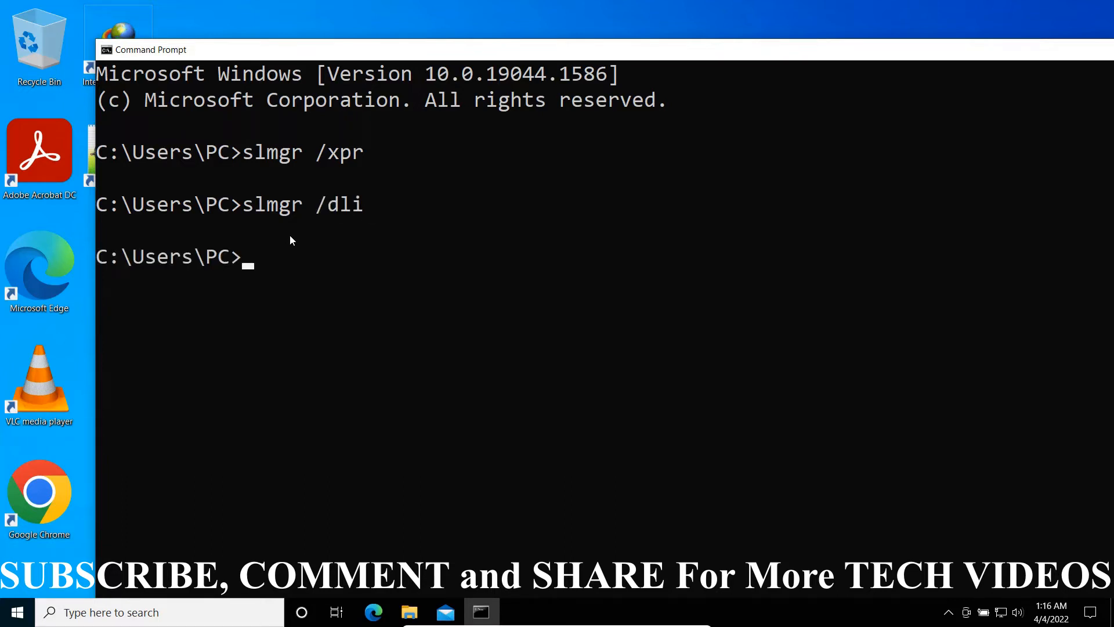
Show the /dli result (Windows Professional, VOLUME_MAK, Licensed) and return focus to the console
{"action": "key", "text": "Return"}
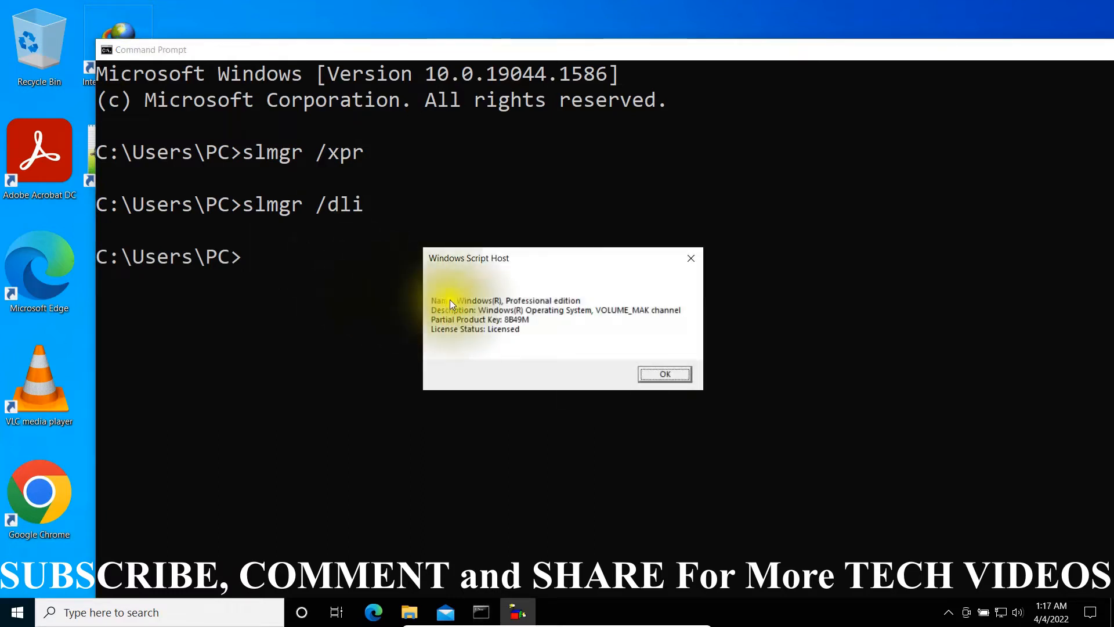
{"action": "mouse_move", "coordinate": [569, 265]}
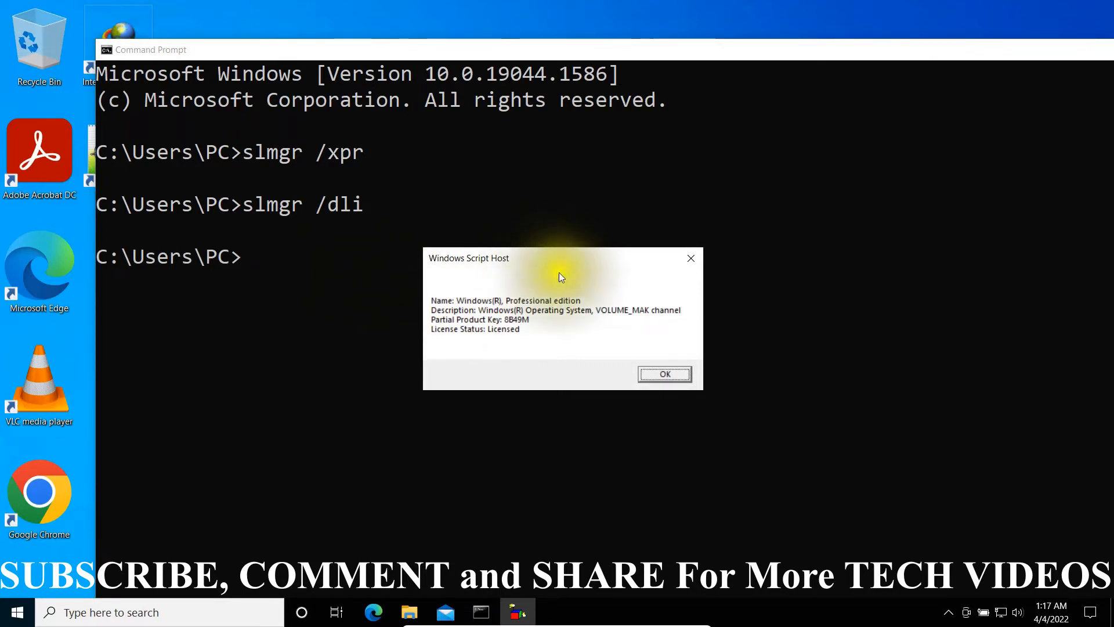
{"action": "mouse_move", "coordinate": [462, 341]}
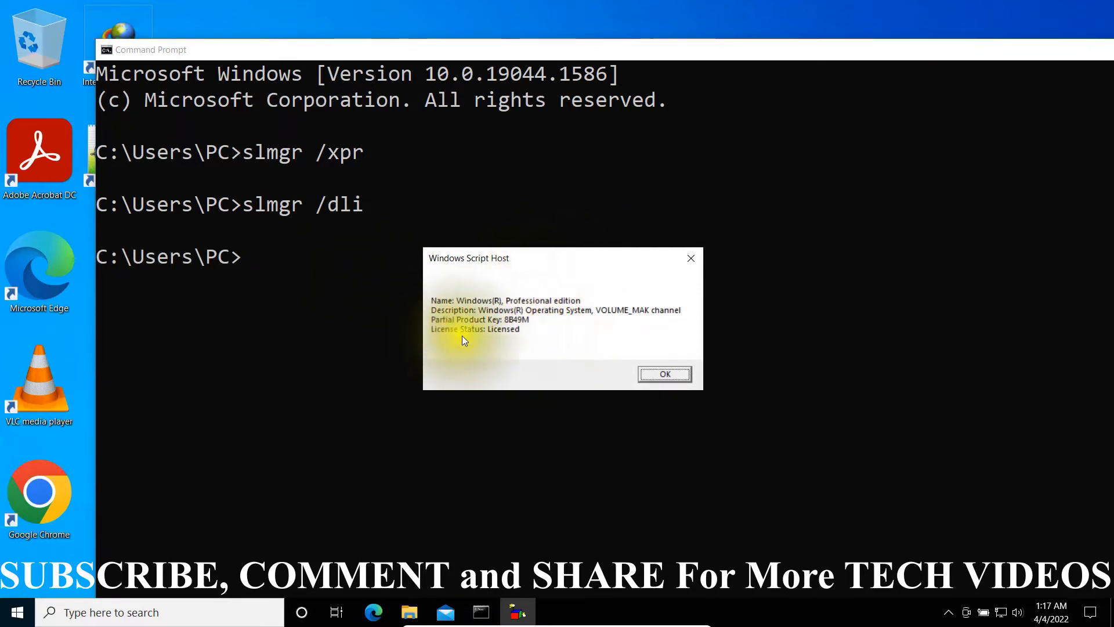
{"action": "mouse_move", "coordinate": [527, 315]}
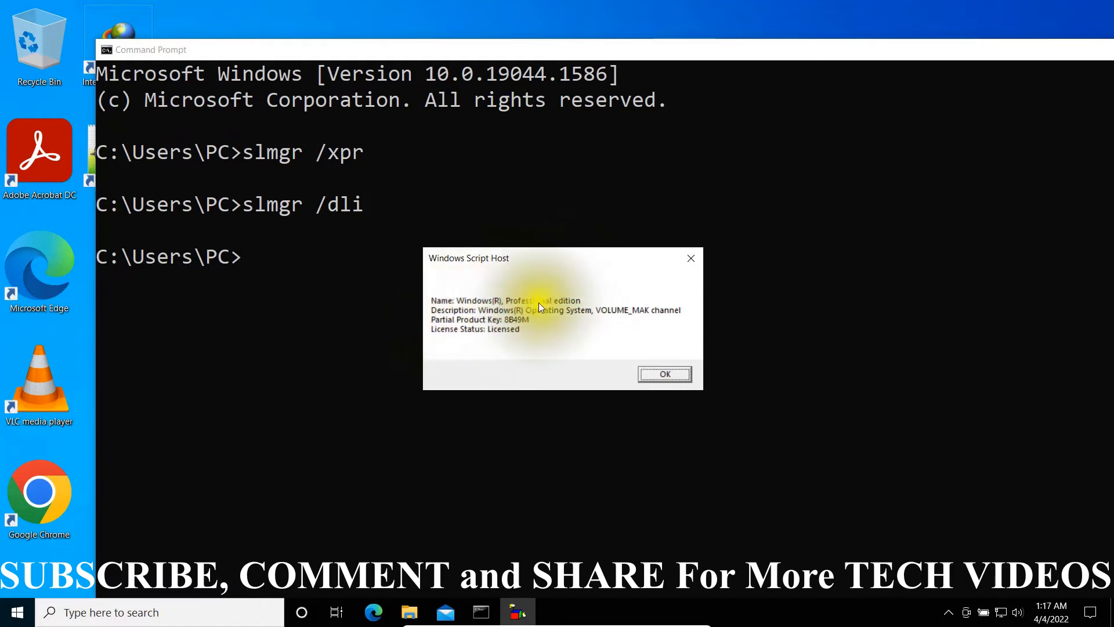
{"action": "left_click", "coordinate": [664, 373]}
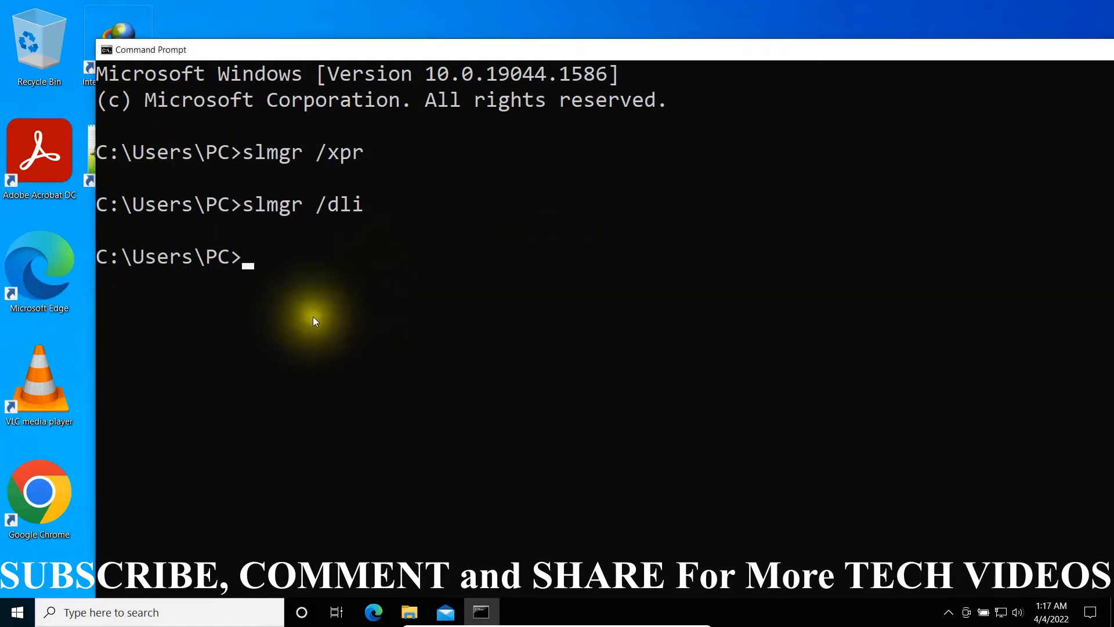
{"action": "mouse_move", "coordinate": [416, 333]}
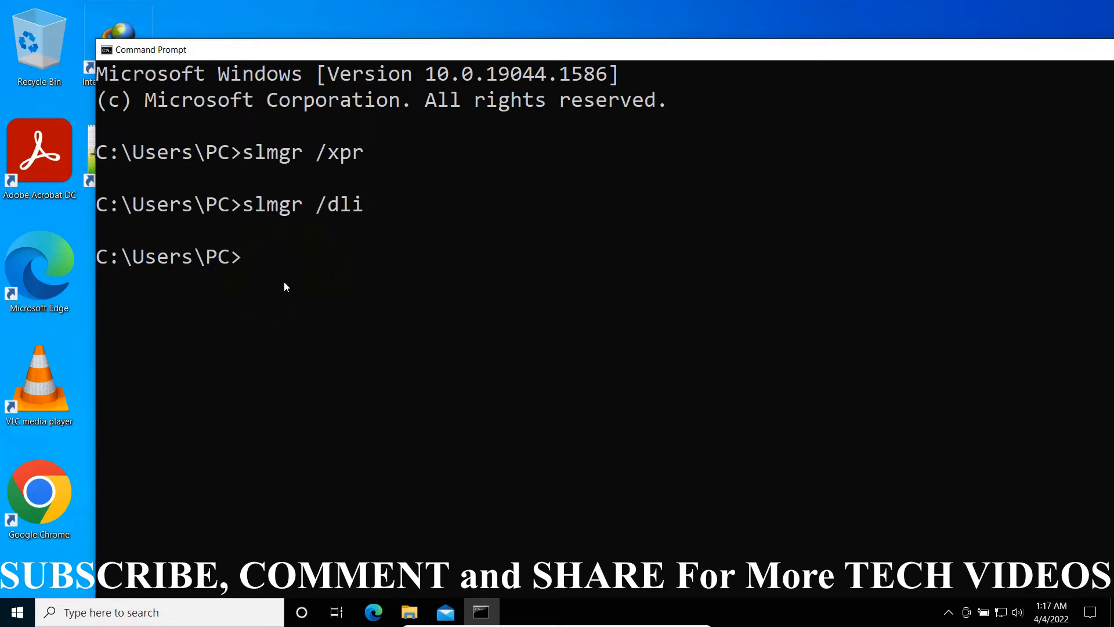
Enter 'slmgr /dlv' for the verbose license query and refocus the console window
{"action": "type", "text": "sl"}
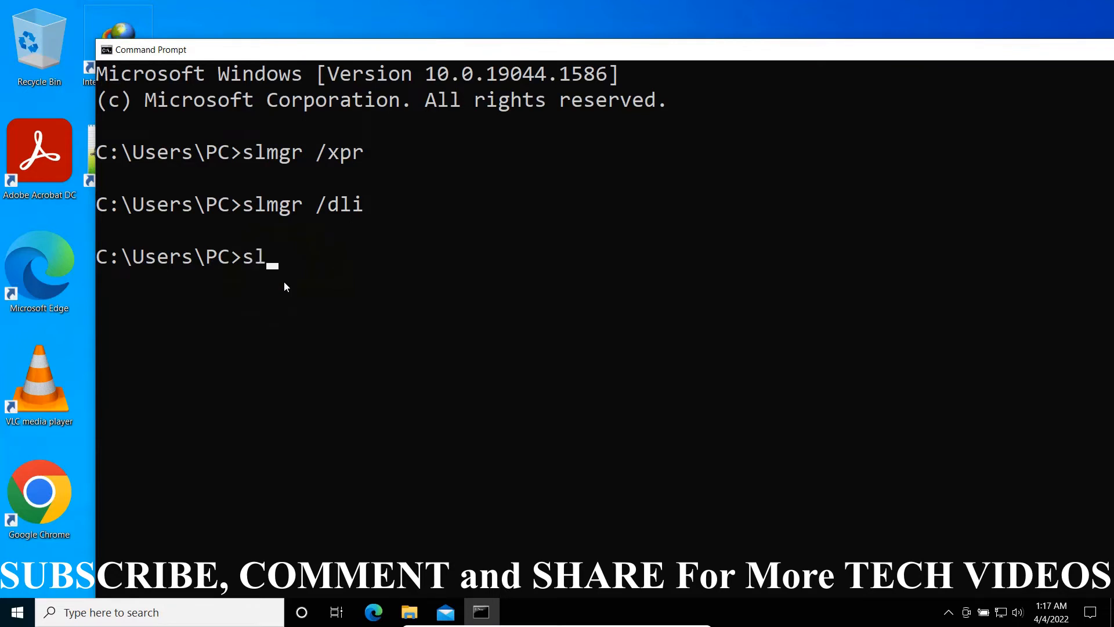
{"action": "type", "text": "mgr"}
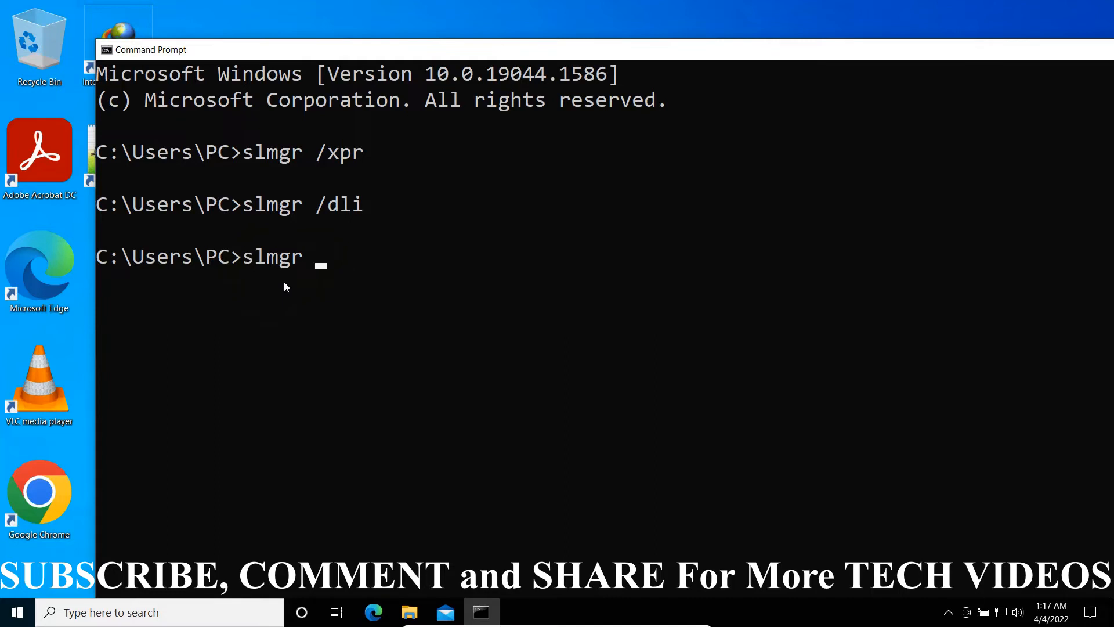
{"action": "type", "text": "/"}
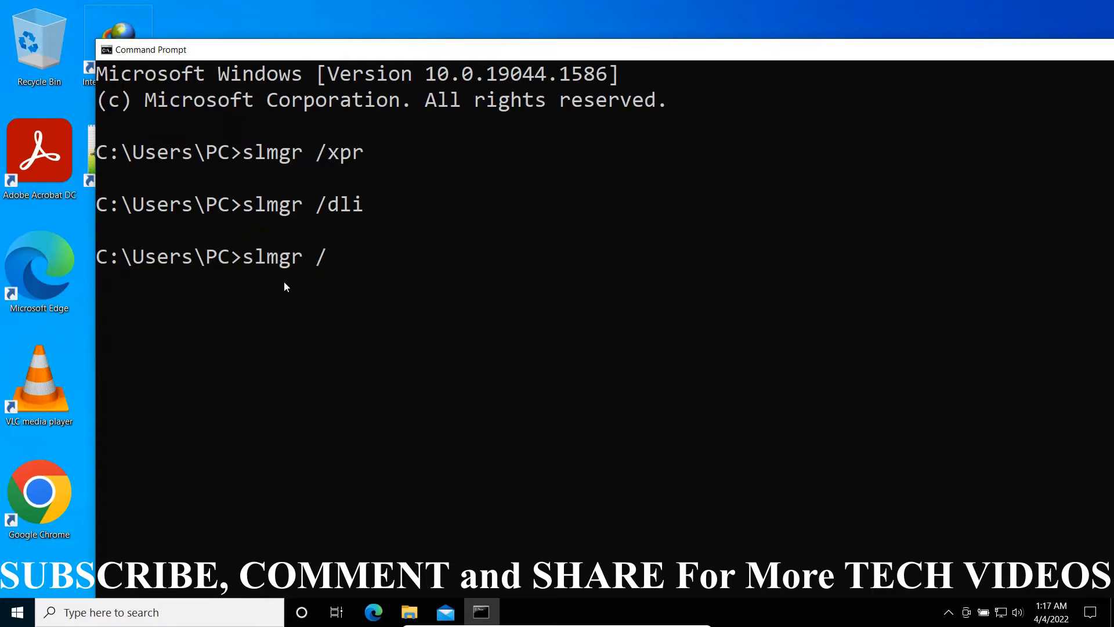
{"action": "type", "text": "dl"}
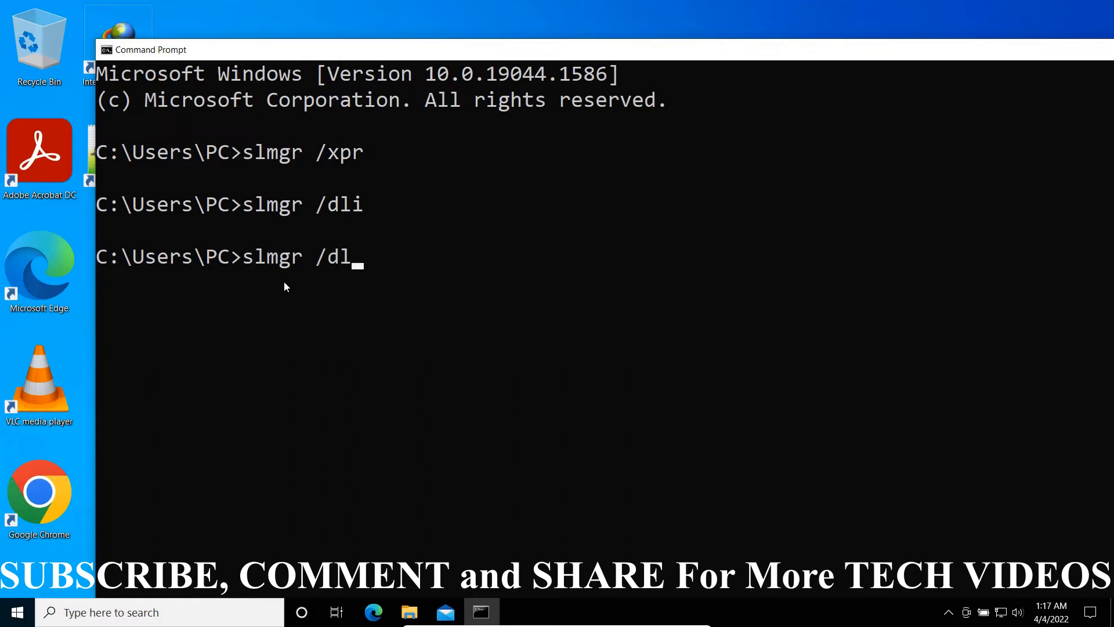
{"action": "type", "text": "v"}
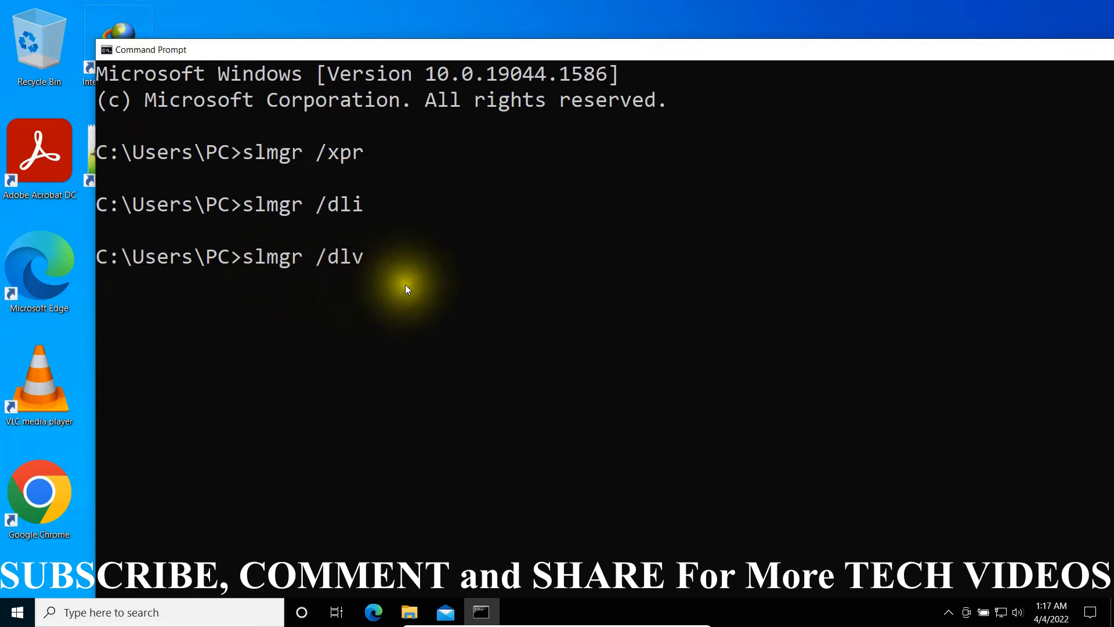
{"action": "mouse_move", "coordinate": [409, 291]}
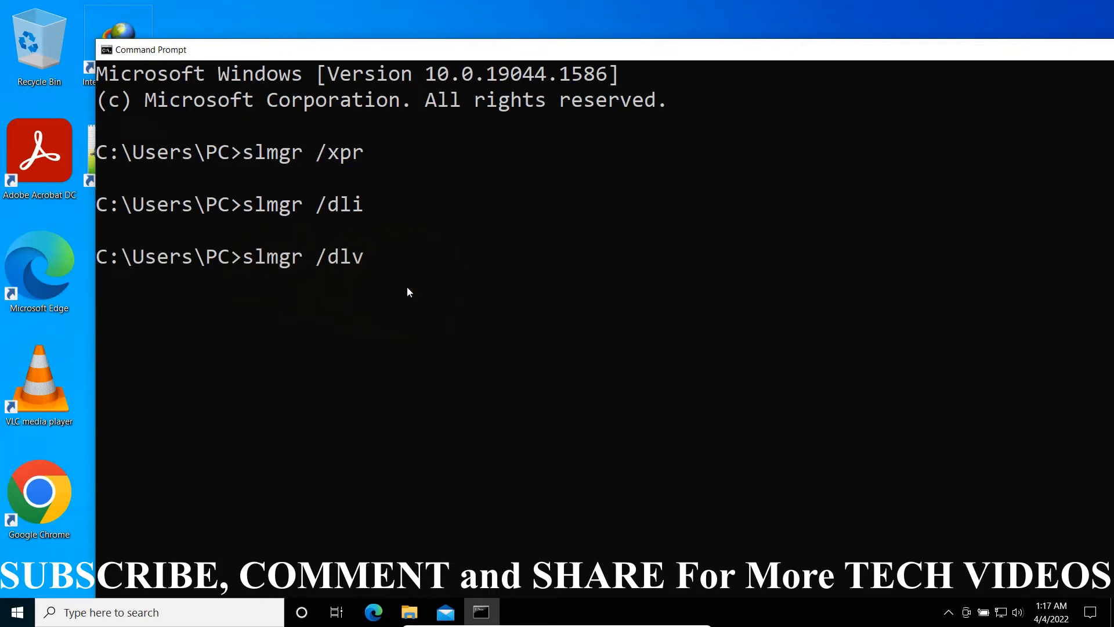
{"action": "left_click", "coordinate": [379, 297]}
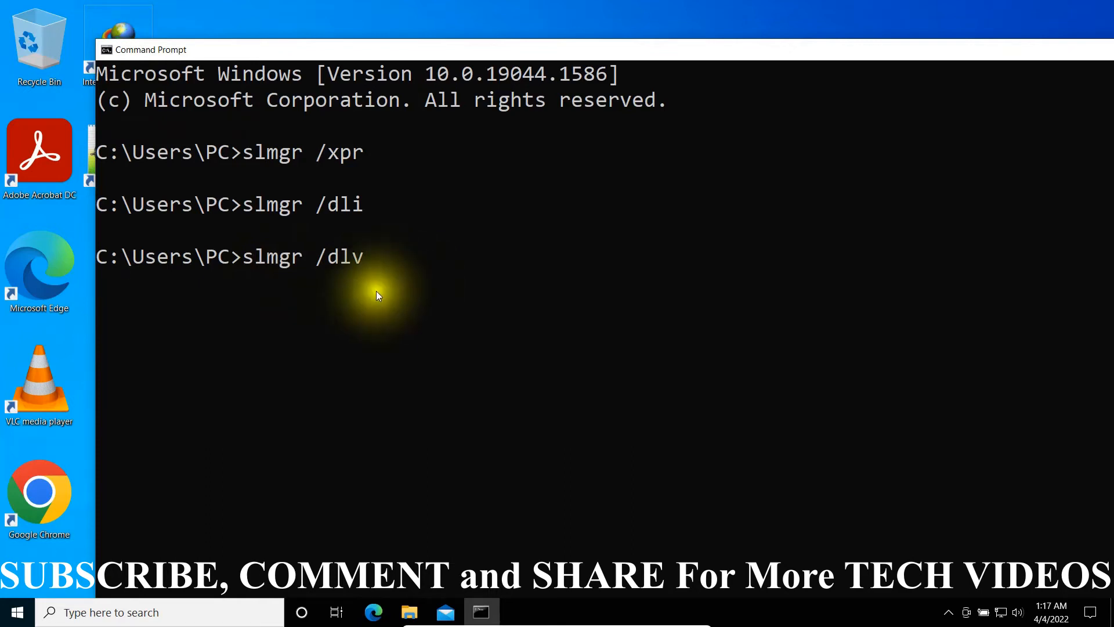
{"action": "mouse_move", "coordinate": [405, 272]}
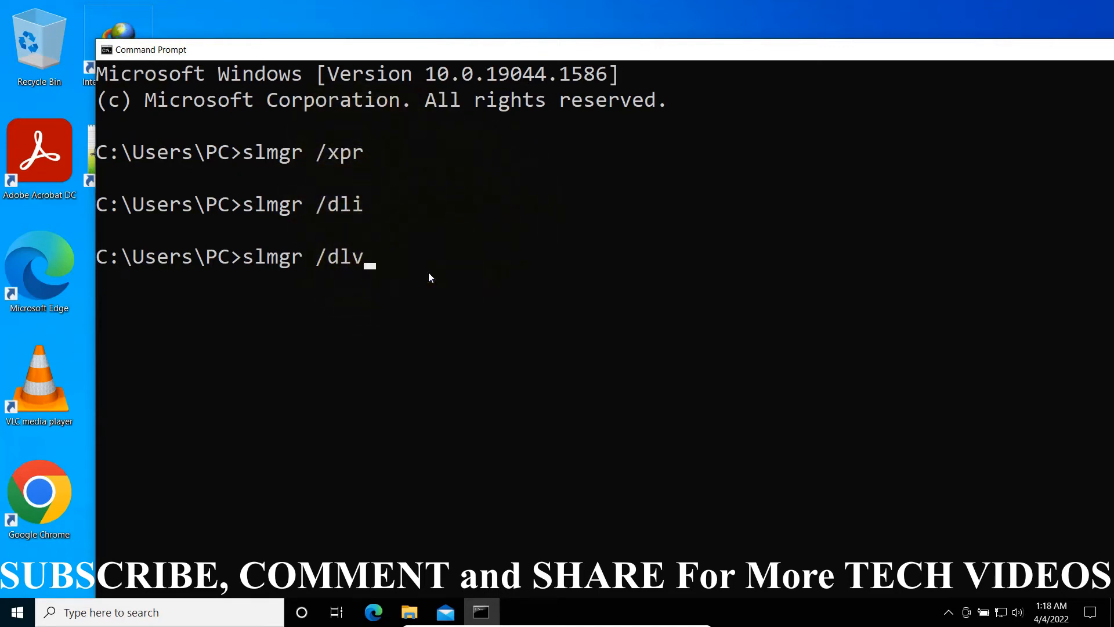
{"action": "left_click", "coordinate": [462, 302]}
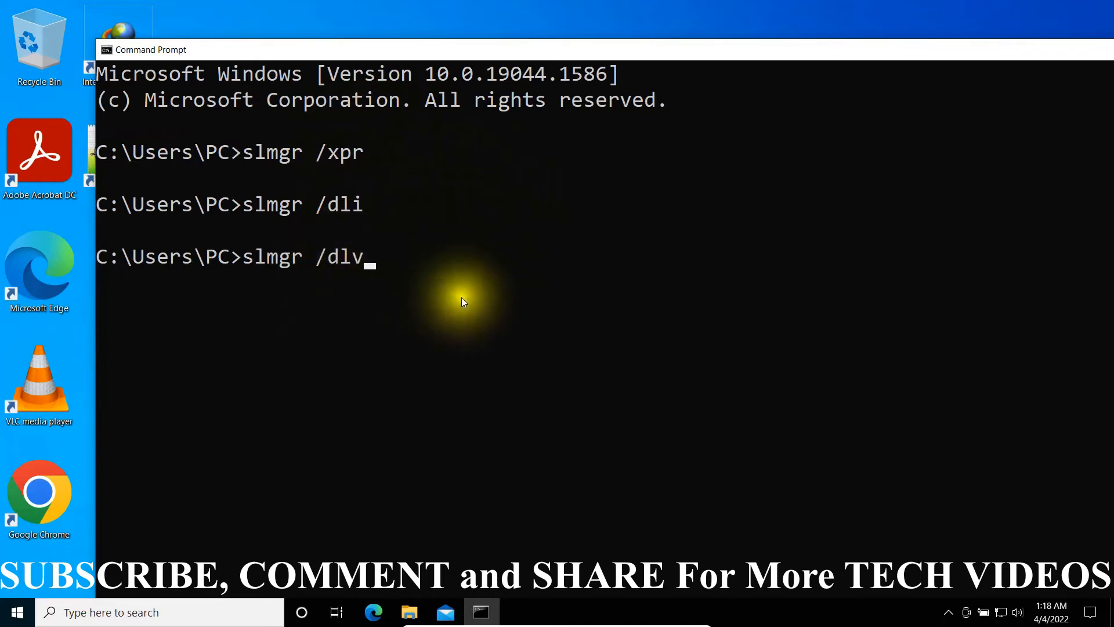
{"action": "mouse_move", "coordinate": [379, 284]}
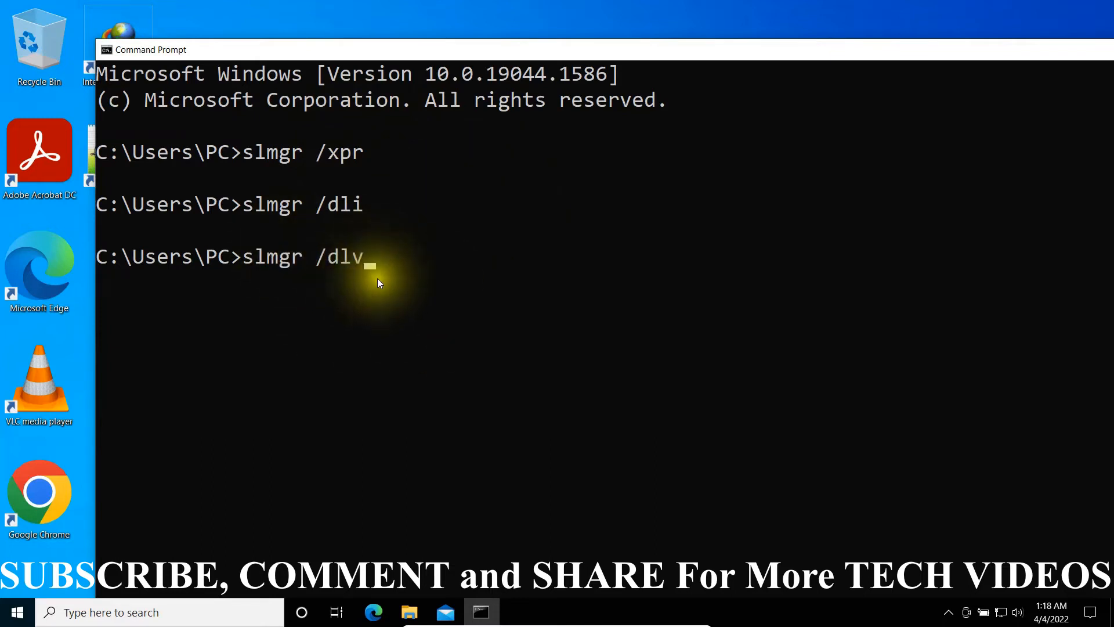
{"action": "mouse_move", "coordinate": [426, 252]}
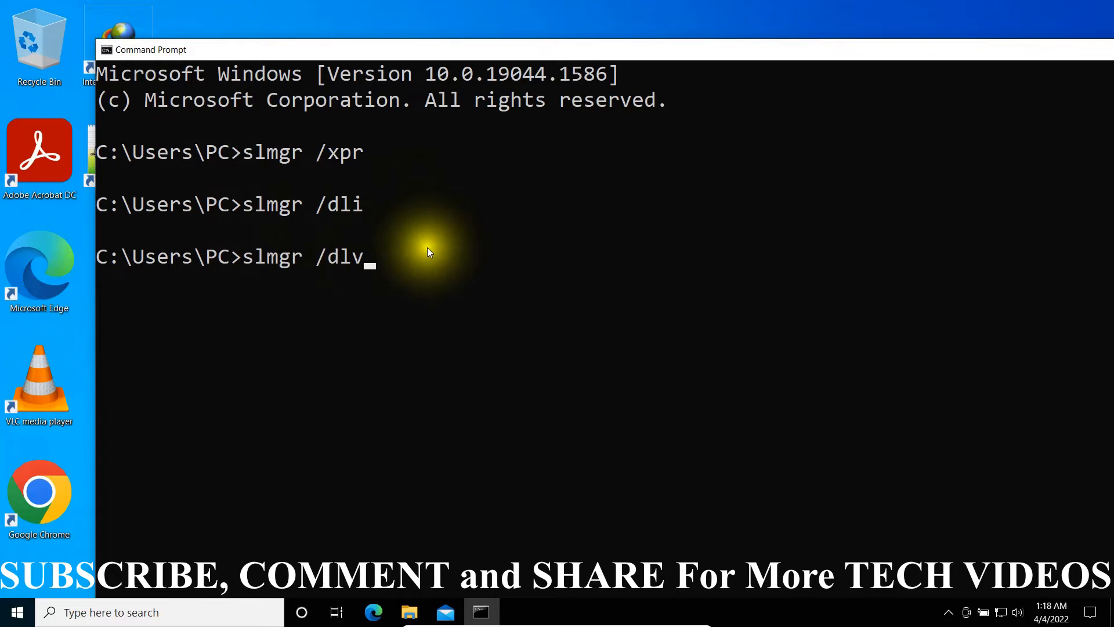
{"action": "mouse_move", "coordinate": [448, 314]}
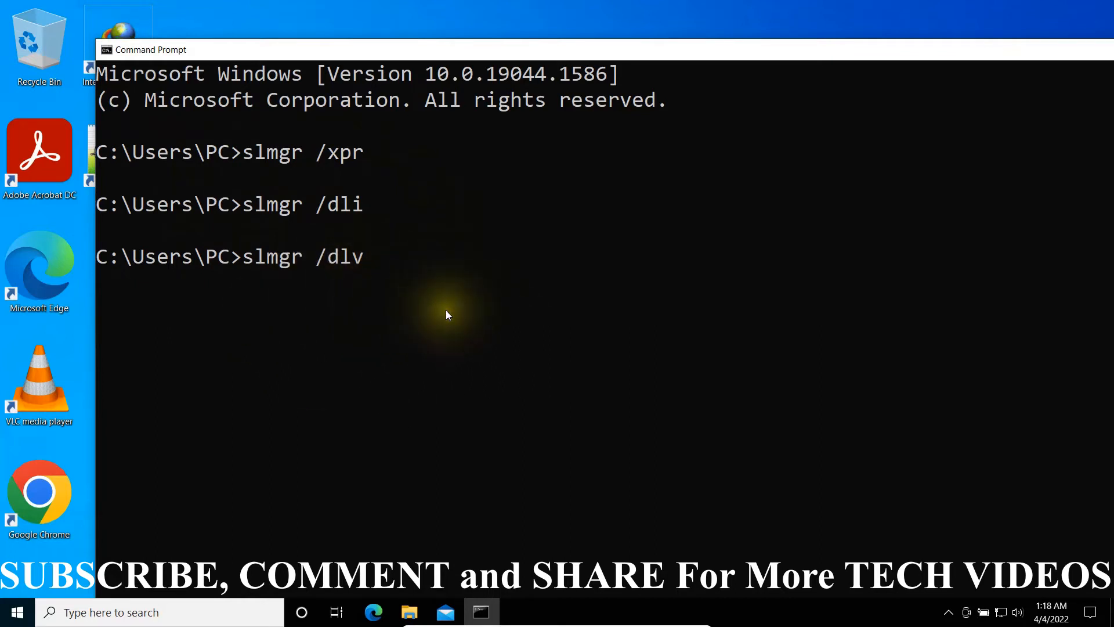
{"action": "mouse_move", "coordinate": [417, 325]}
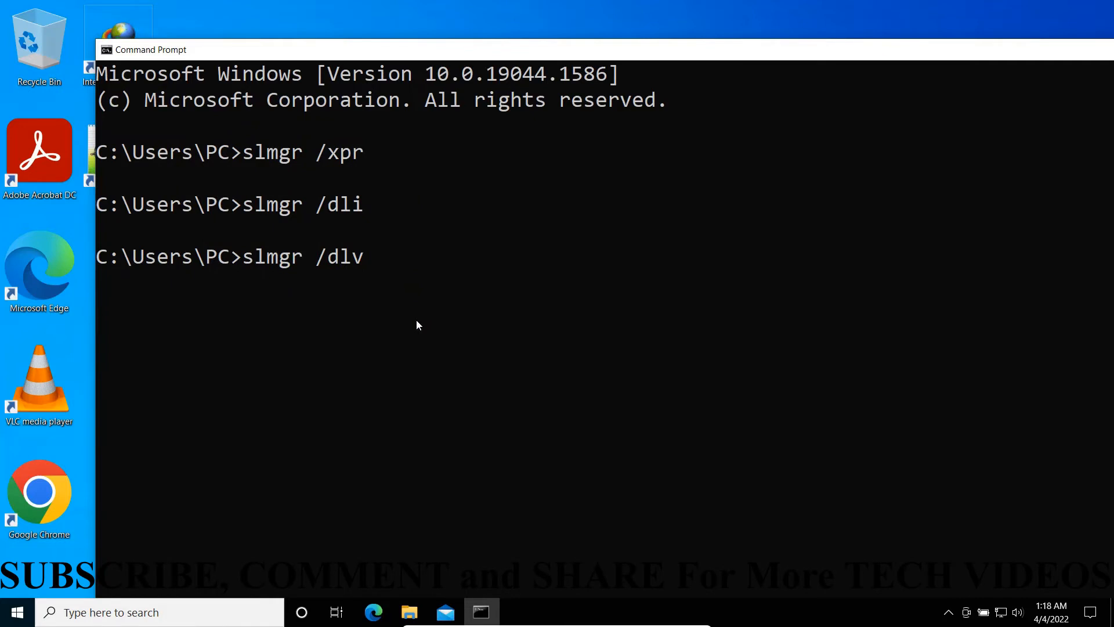
{"action": "mouse_move", "coordinate": [820, 58]}
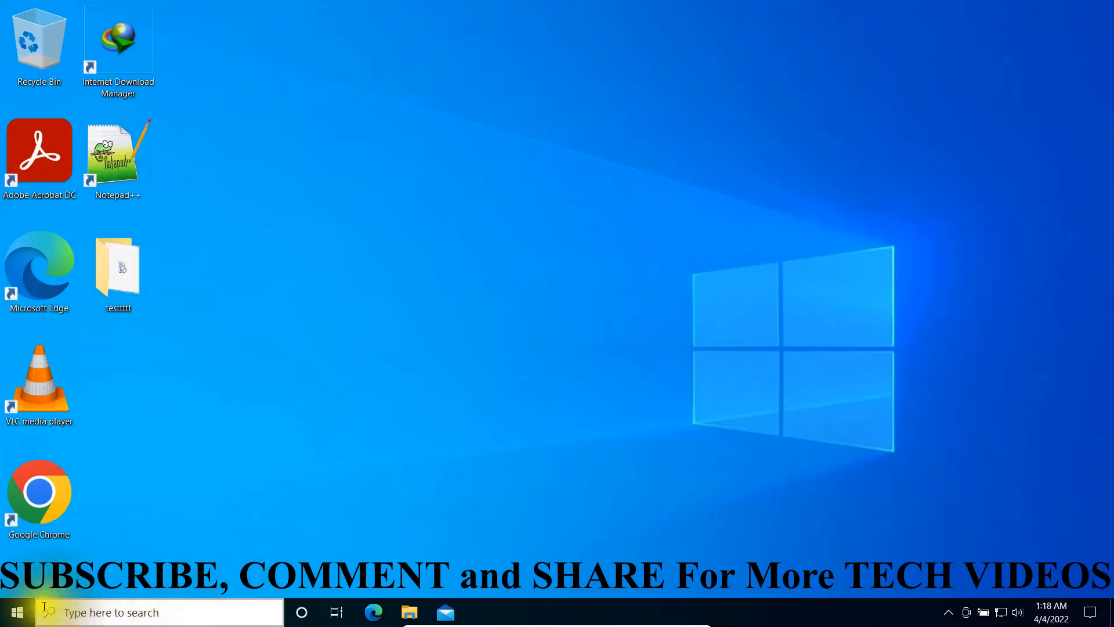
Bring up the Run dialog from the Start button's quick system menu
{"action": "right_click", "coordinate": [15, 611]}
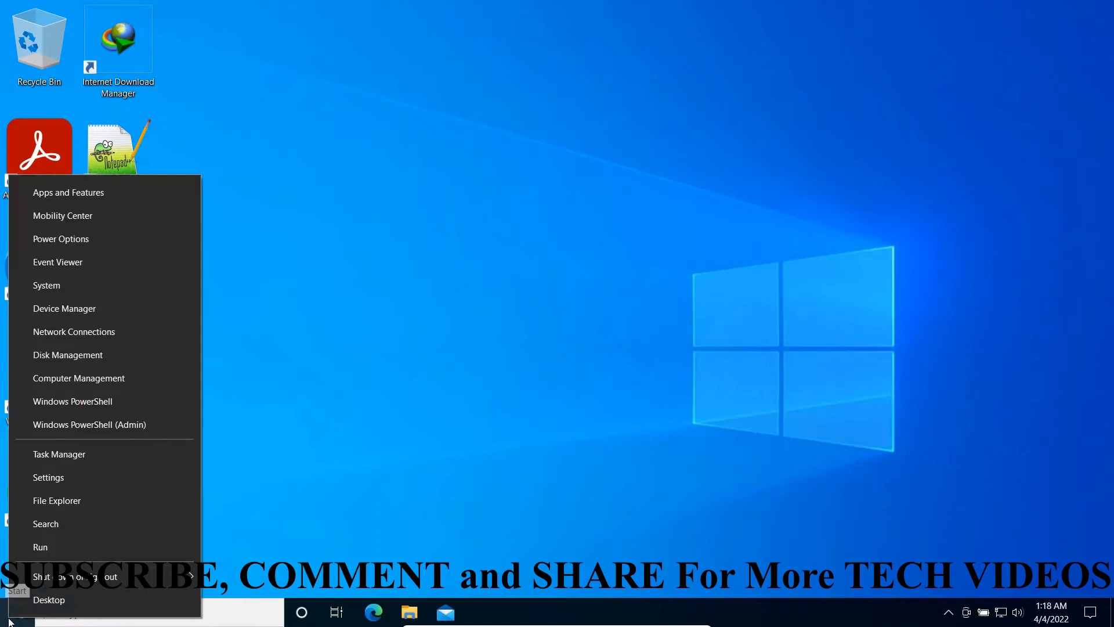
{"action": "mouse_move", "coordinate": [57, 554]}
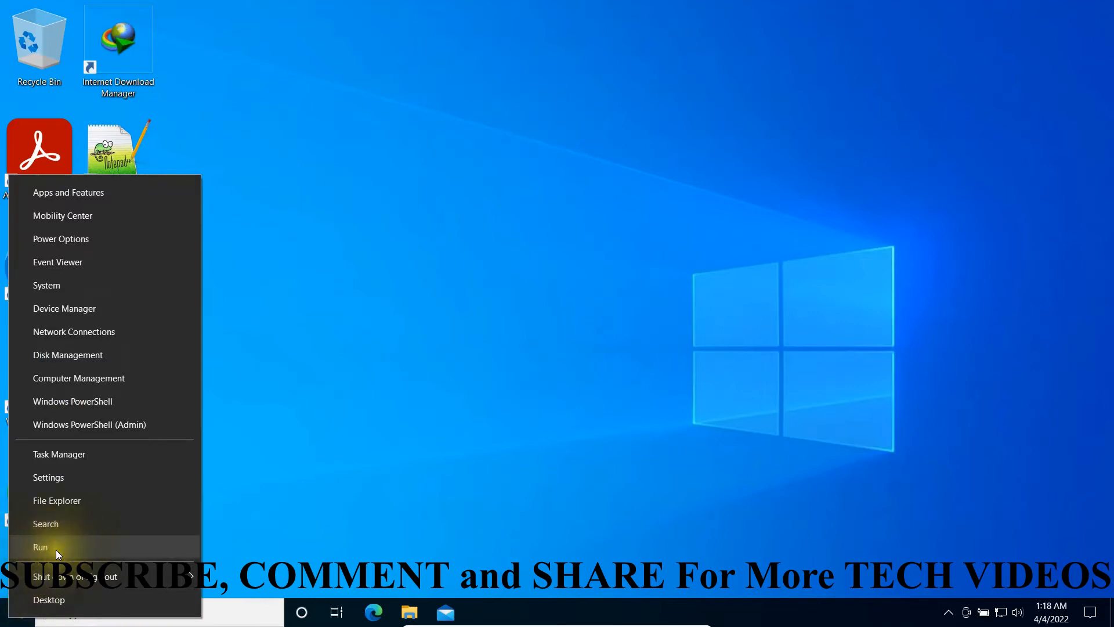
{"action": "mouse_move", "coordinate": [84, 551]}
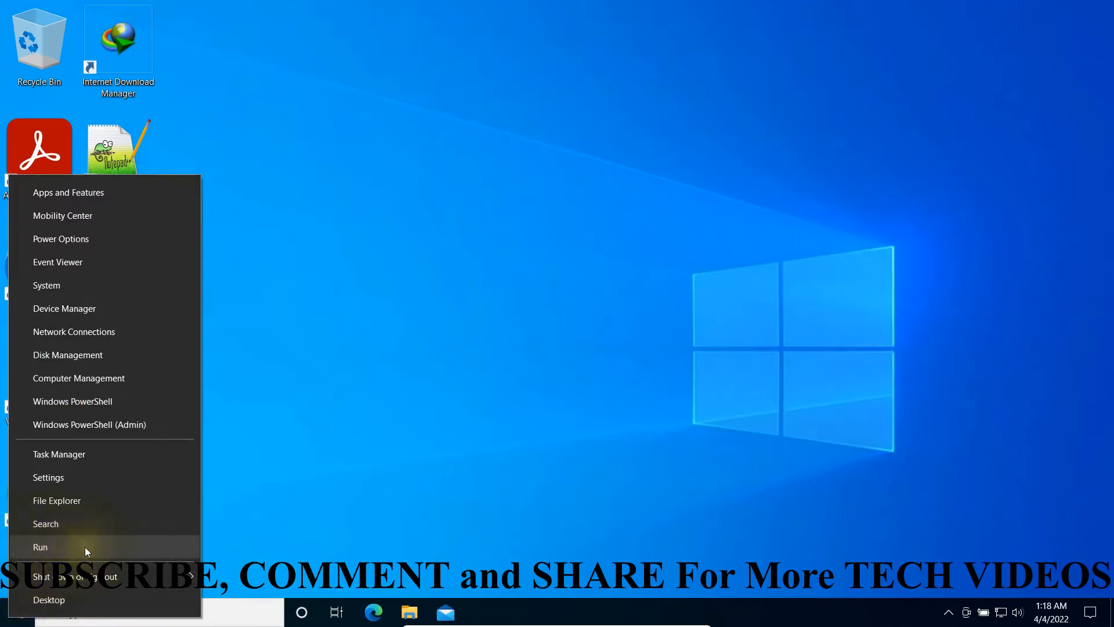
{"action": "left_click", "coordinate": [39, 547]}
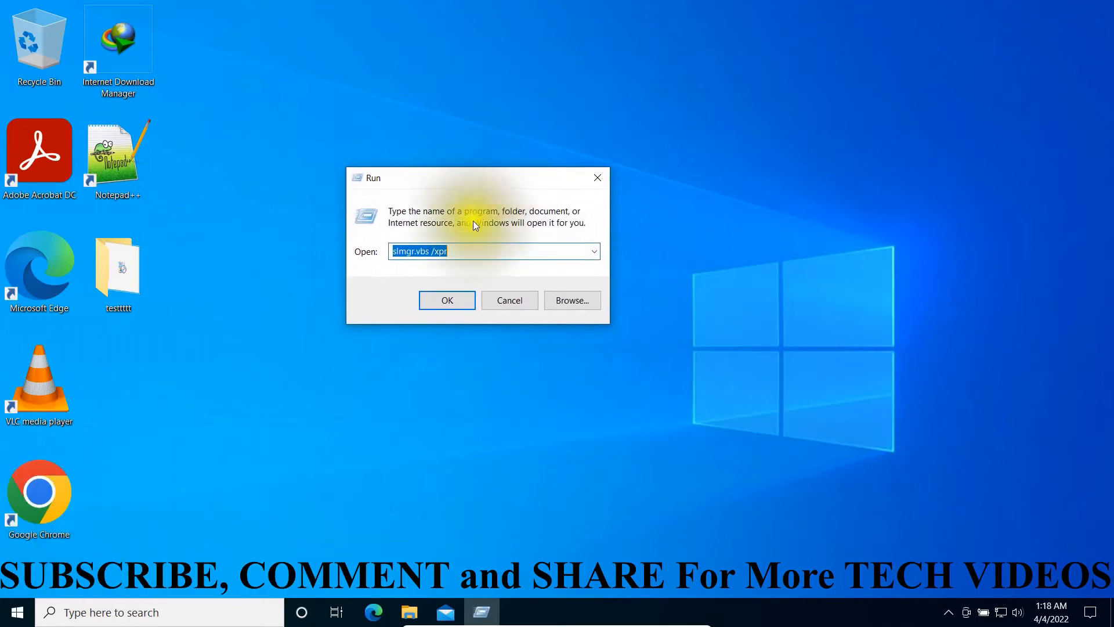
{"action": "mouse_move", "coordinate": [466, 248]}
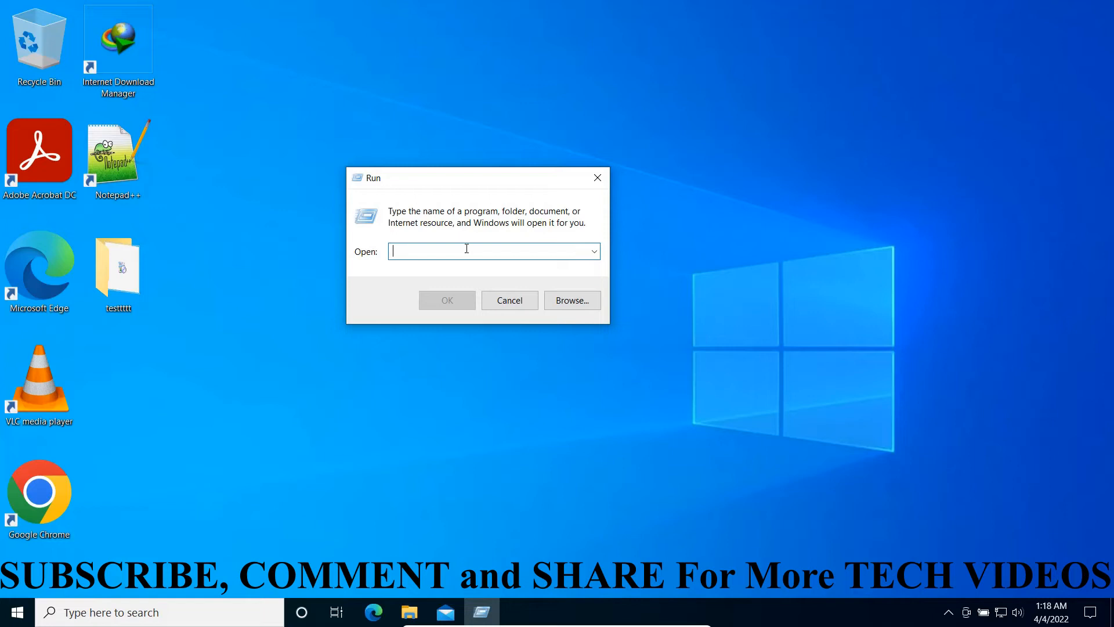
Run 'slmgr.vbs /xpr' from Run and dismiss the permanently activated message
{"action": "type", "text": "s"}
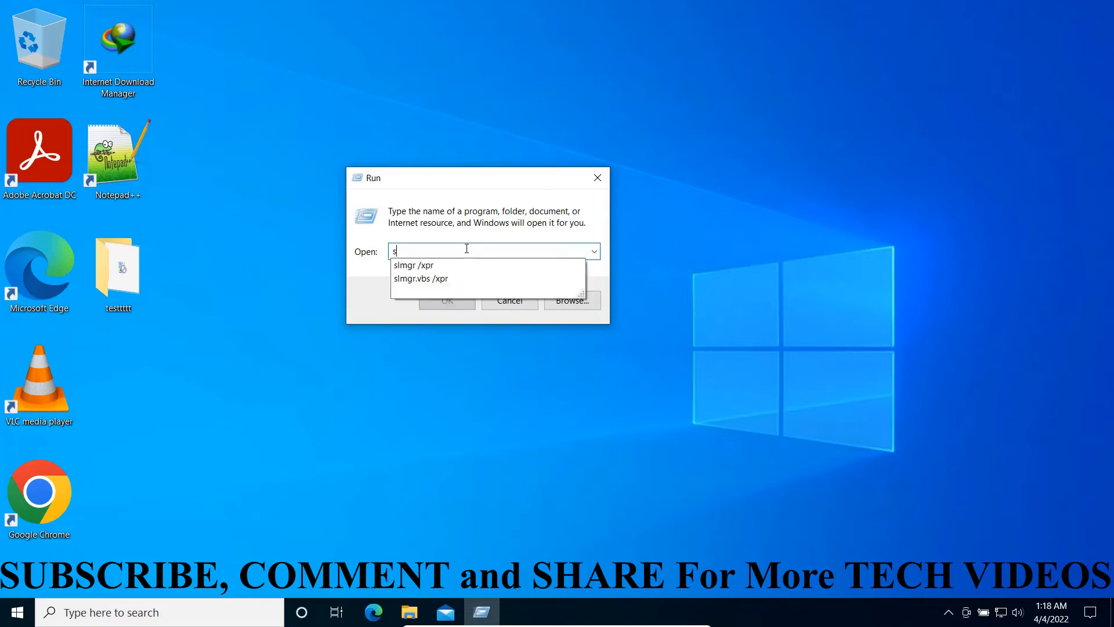
{"action": "type", "text": "lmgr"}
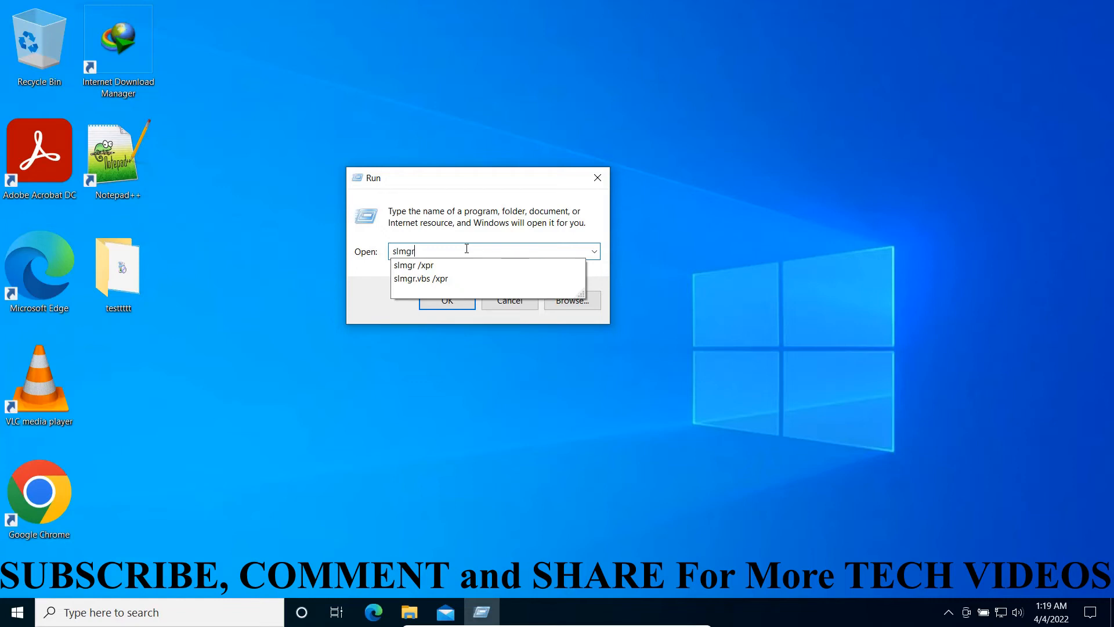
{"action": "type", "text": ".v"}
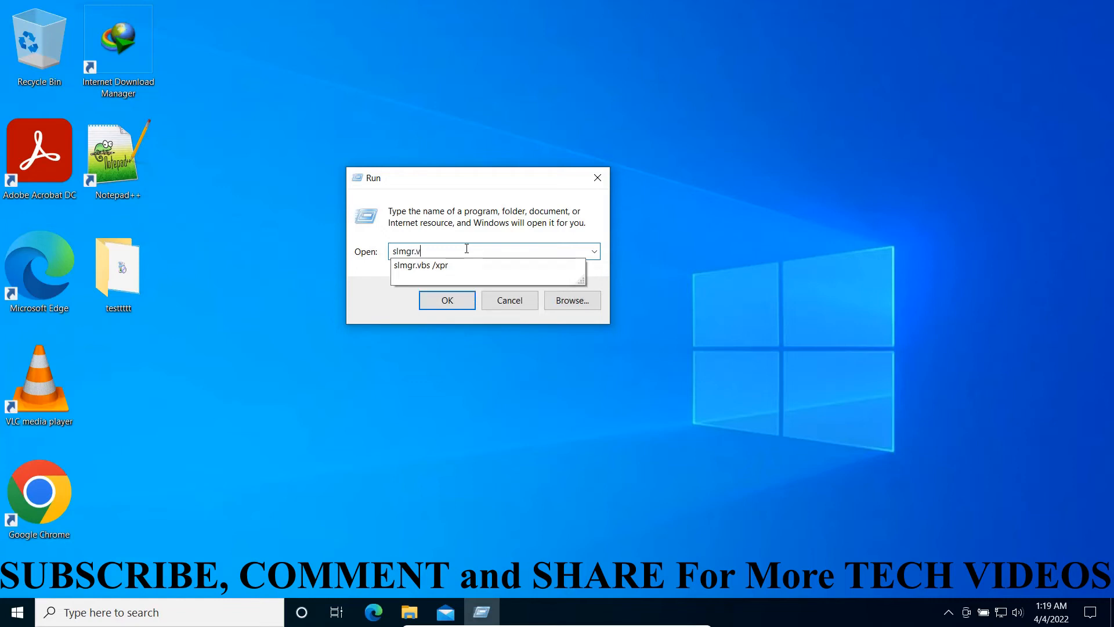
{"action": "type", "text": "bs /xpr"}
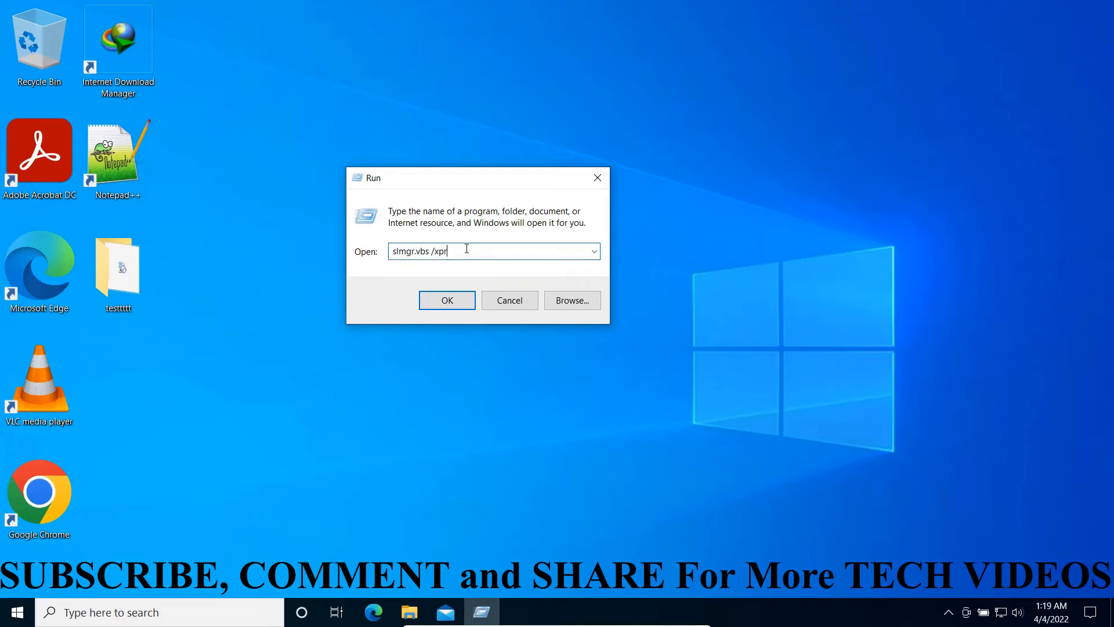
{"action": "left_click", "coordinate": [446, 299]}
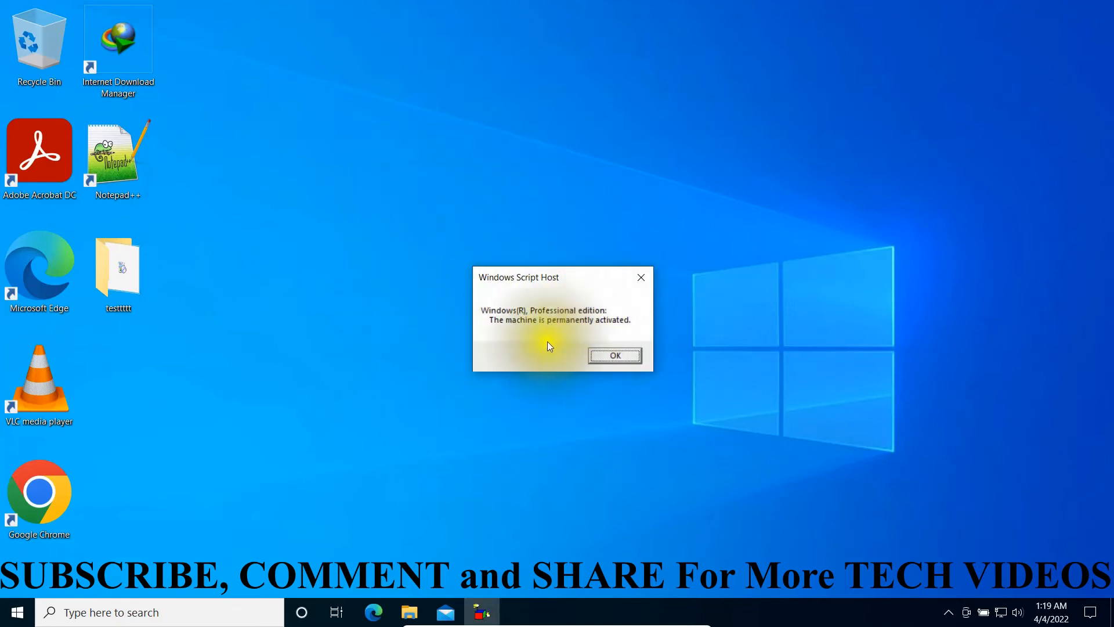
{"action": "mouse_move", "coordinate": [613, 335]}
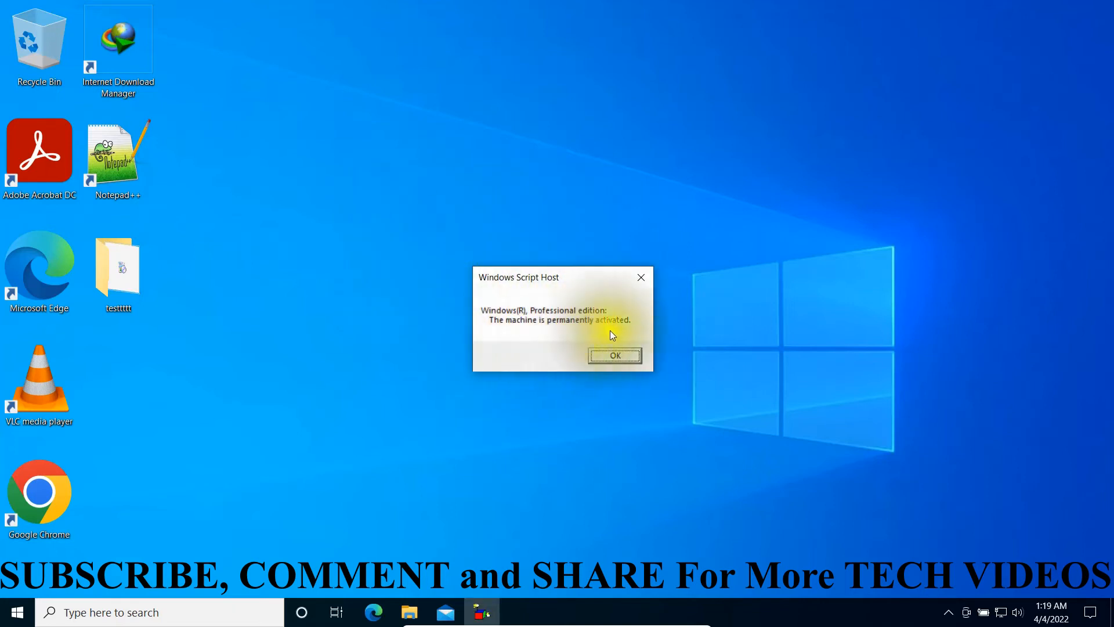
{"action": "left_click", "coordinate": [614, 355]}
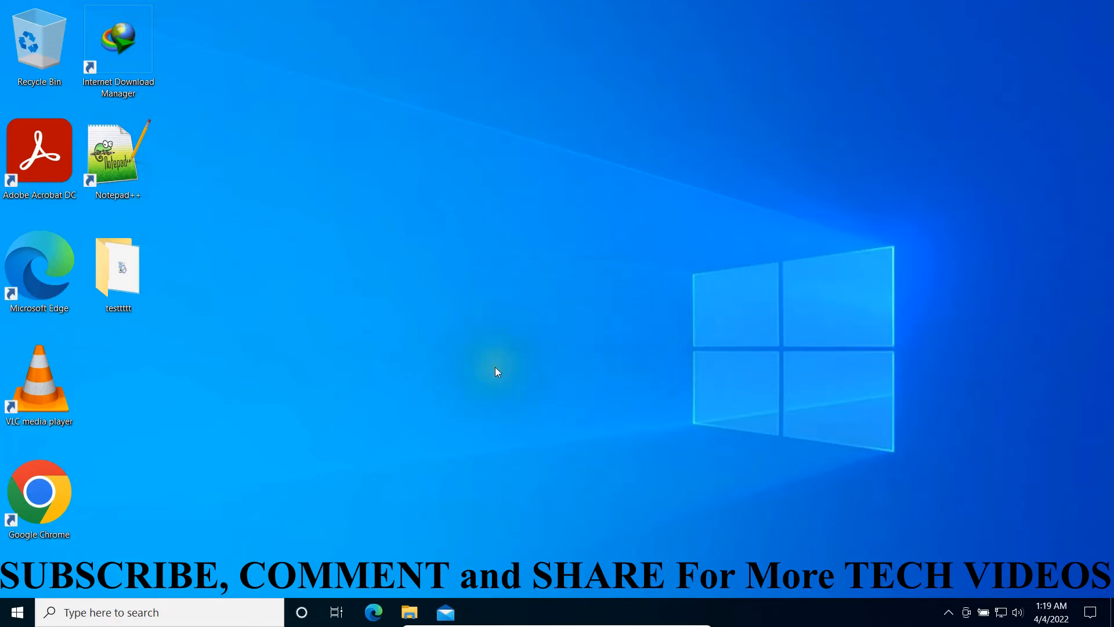
Run 'slmgr.vbs /dli' via Win+R and close the Licensed status message
{"action": "key", "text": "win+r"}
{"action": "type", "text": "slmgr.vbs /xp"}
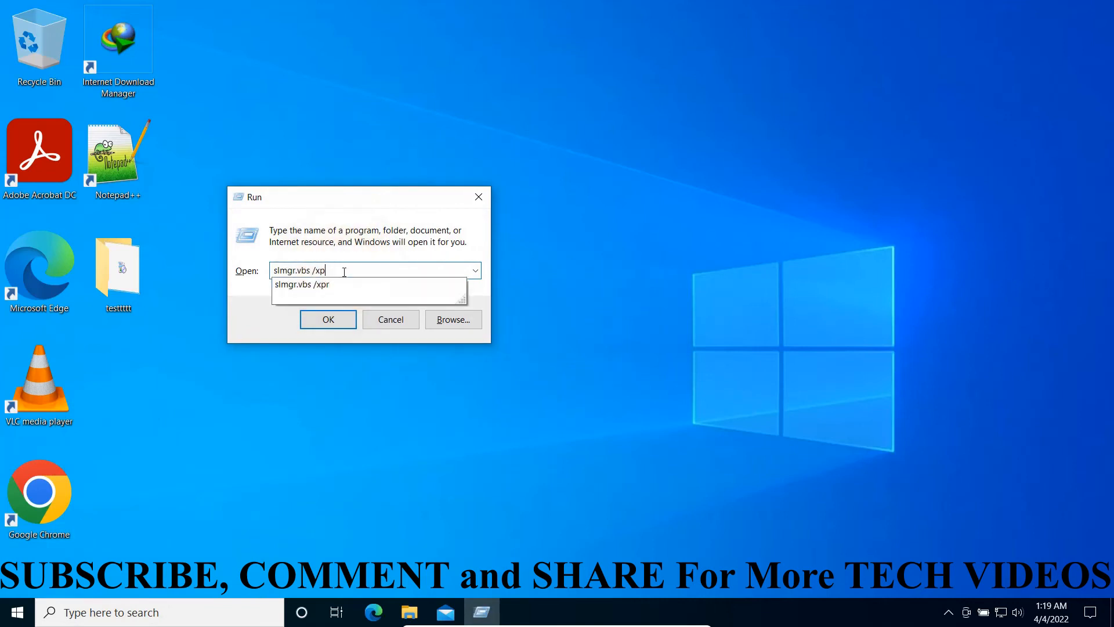
{"action": "key", "text": "Backspace"}
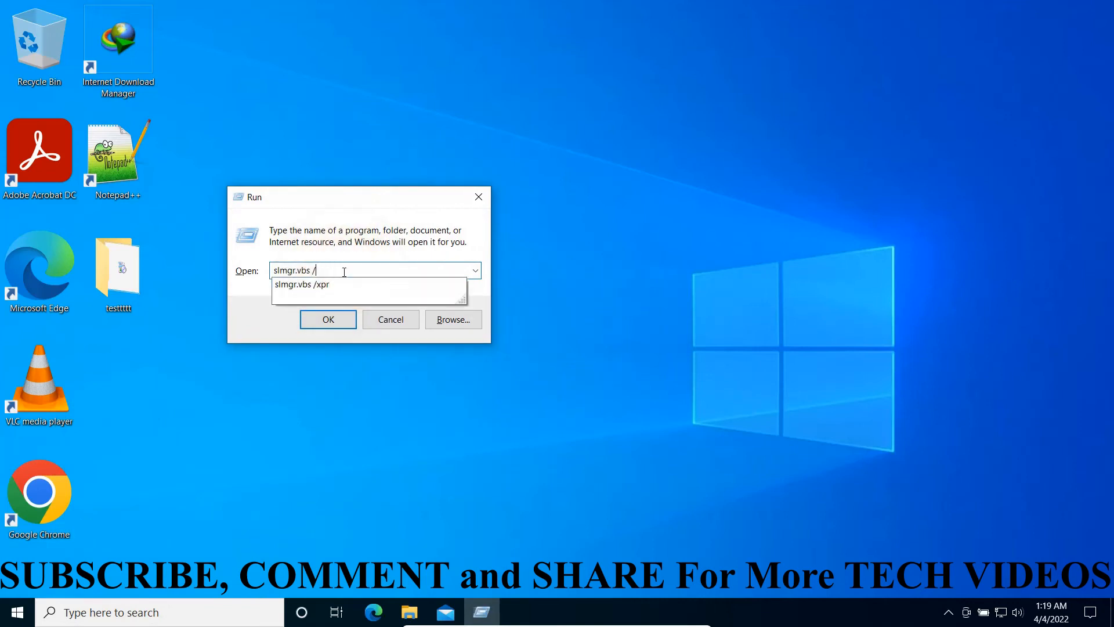
{"action": "type", "text": "dli"}
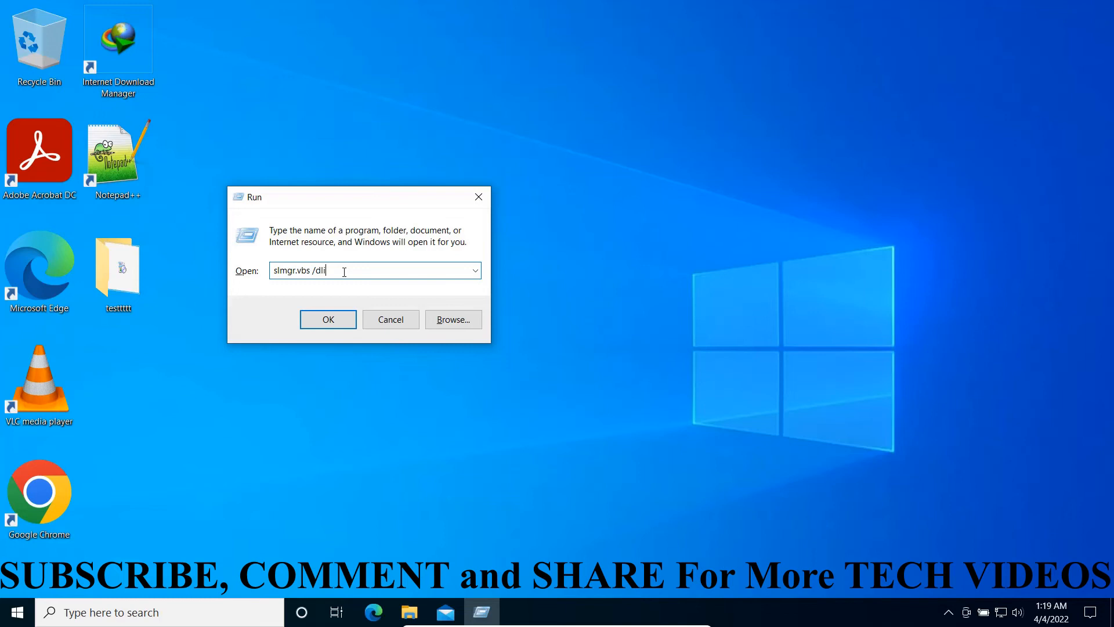
{"action": "left_click", "coordinate": [327, 319]}
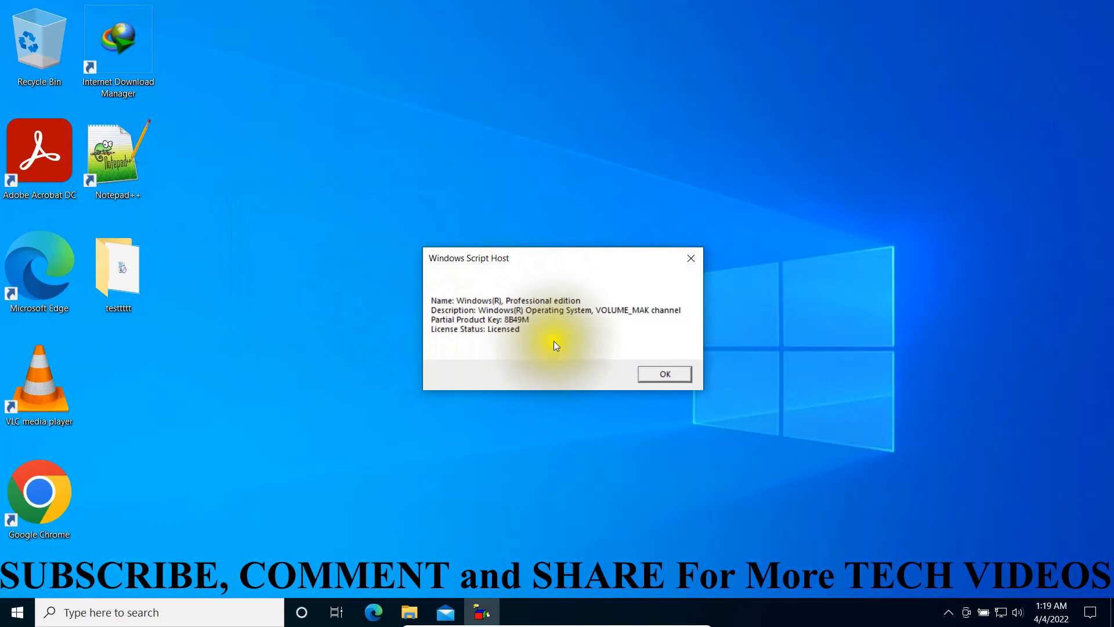
{"action": "mouse_move", "coordinate": [664, 373]}
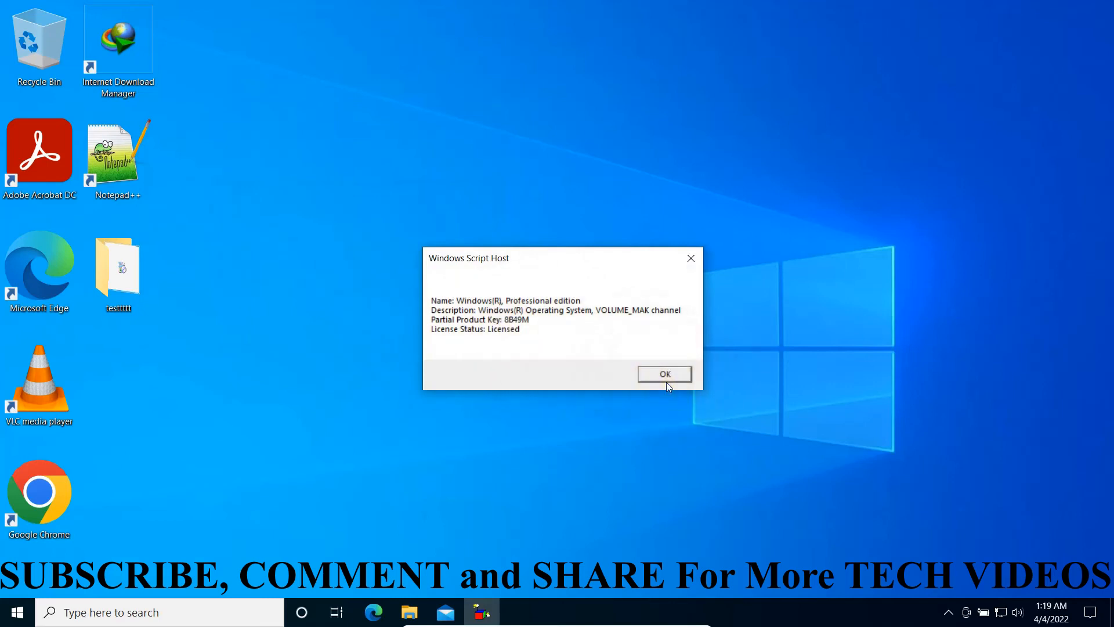
{"action": "mouse_move", "coordinate": [645, 379]}
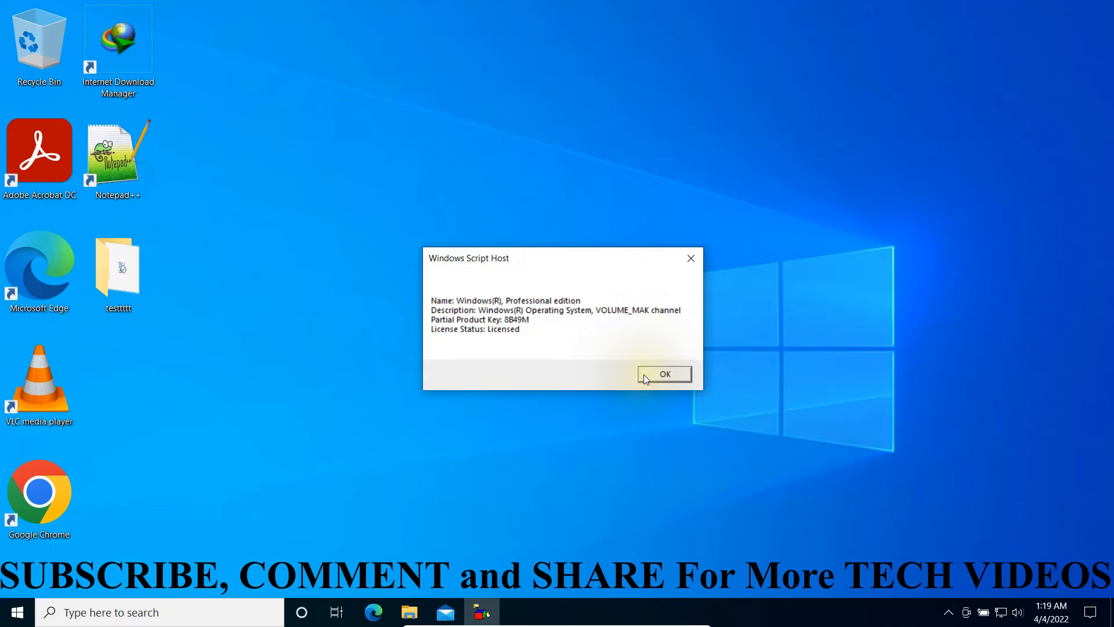
{"action": "mouse_move", "coordinate": [565, 381]}
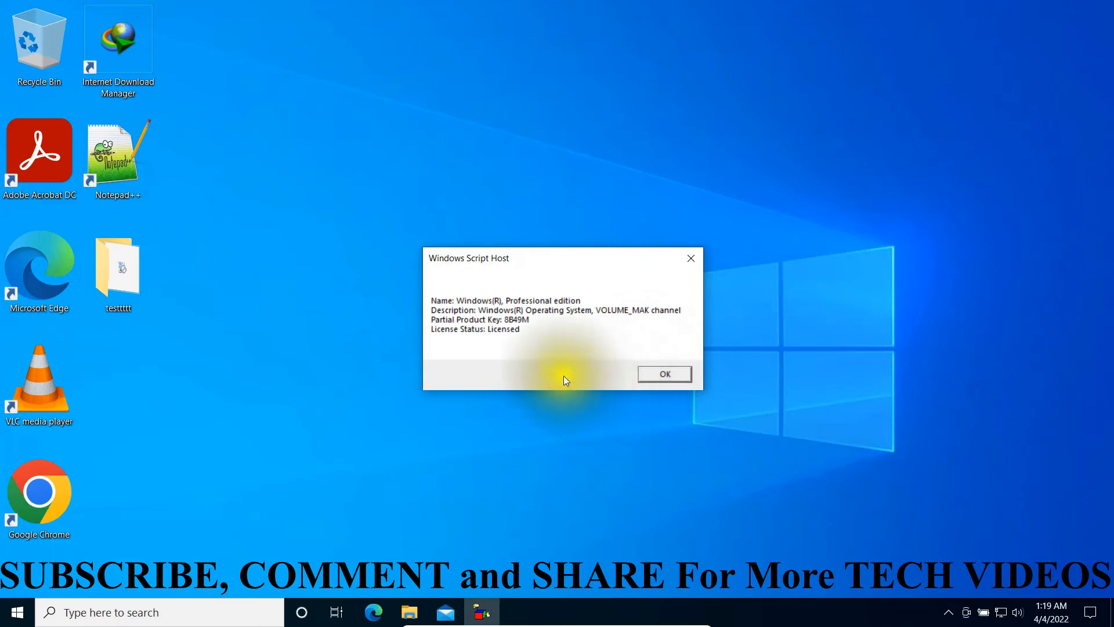
{"action": "left_click", "coordinate": [663, 374]}
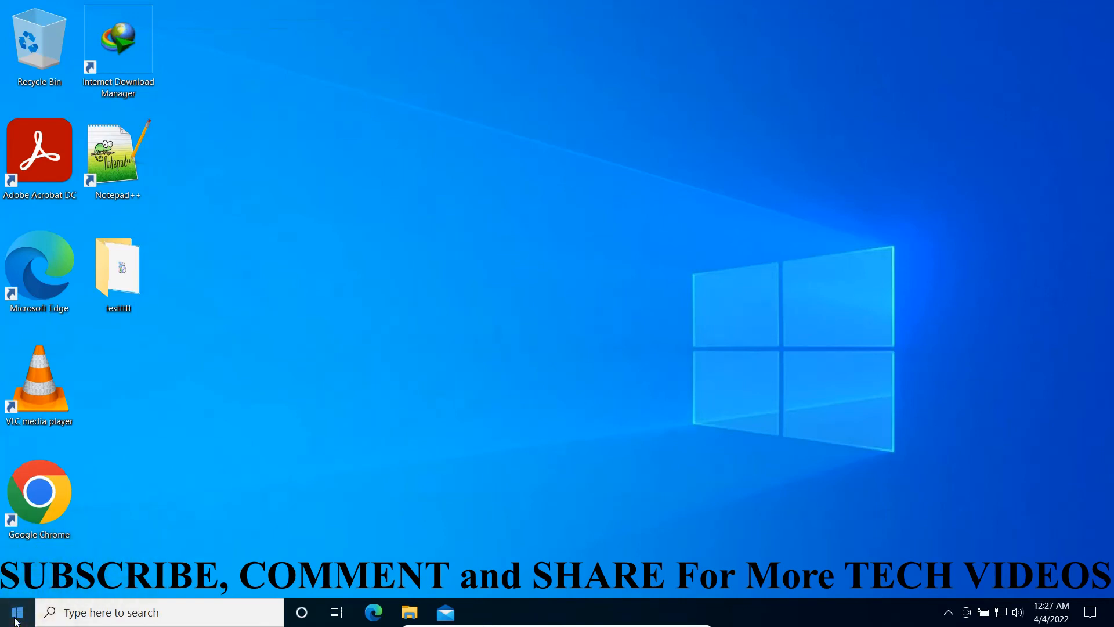
From the Start menu, reach Settings' Update & Security page showing Windows Update is up to date
{"action": "left_click", "coordinate": [15, 611]}
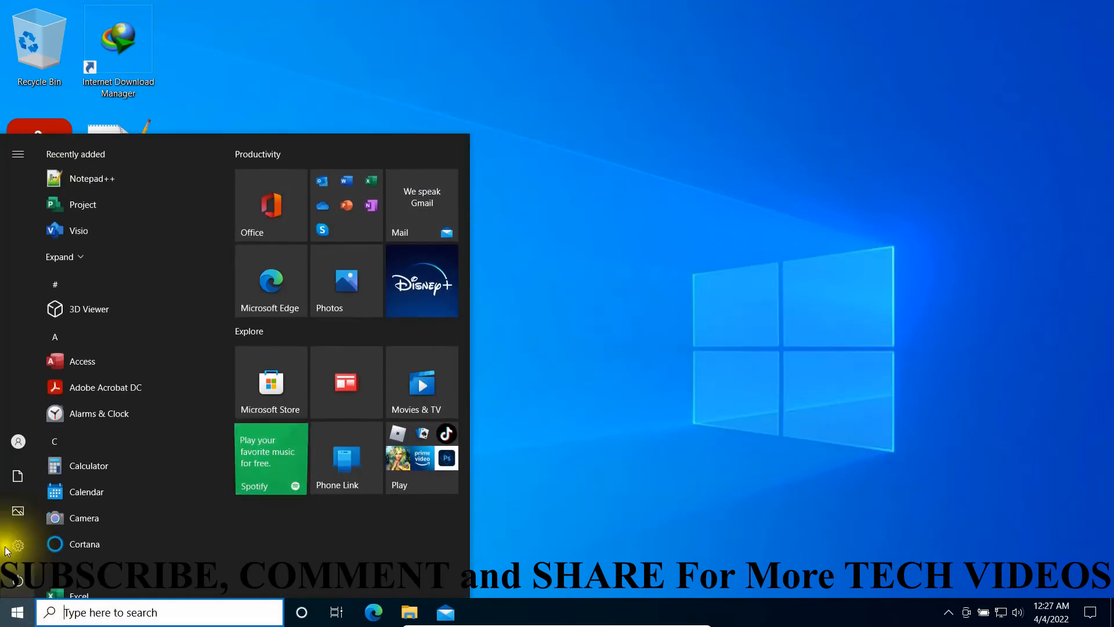
{"action": "left_click", "coordinate": [17, 546]}
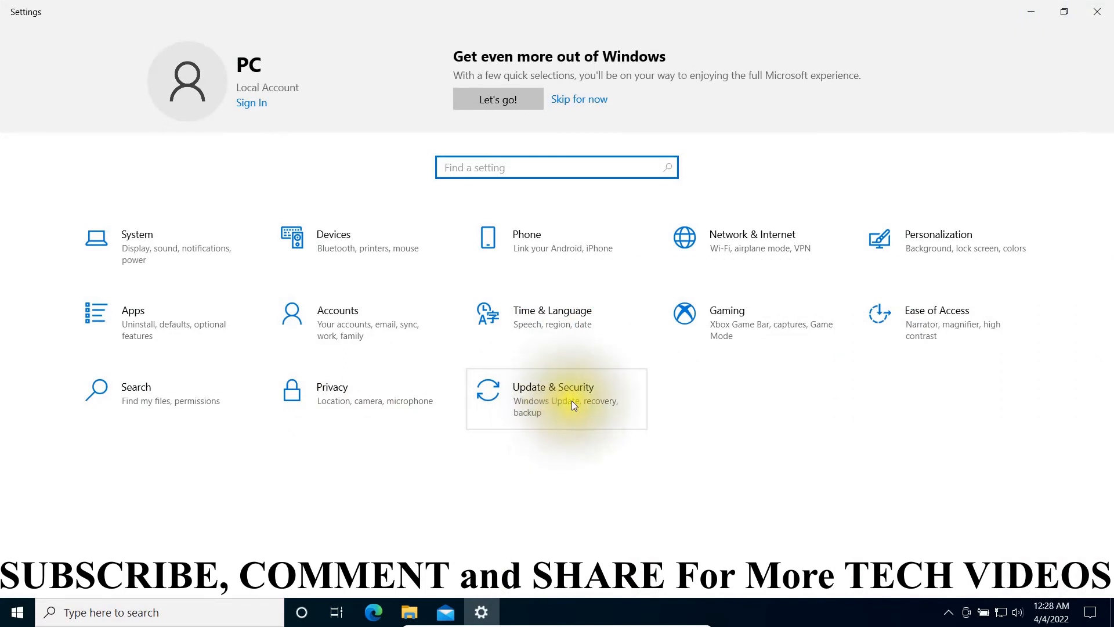
{"action": "left_click", "coordinate": [552, 398]}
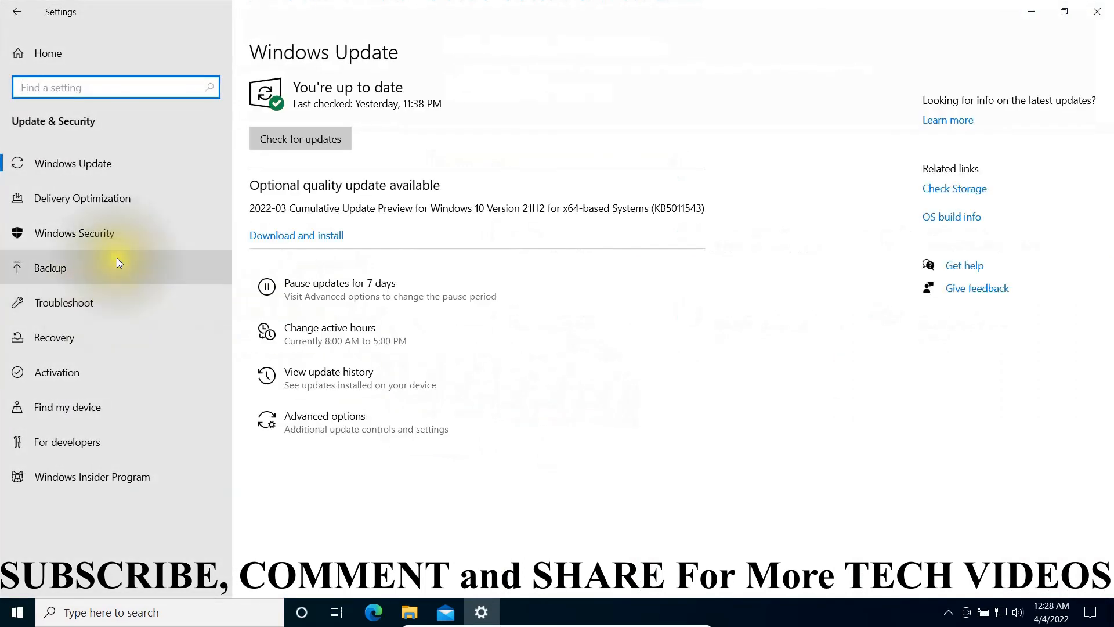
{"action": "mouse_move", "coordinate": [71, 412]}
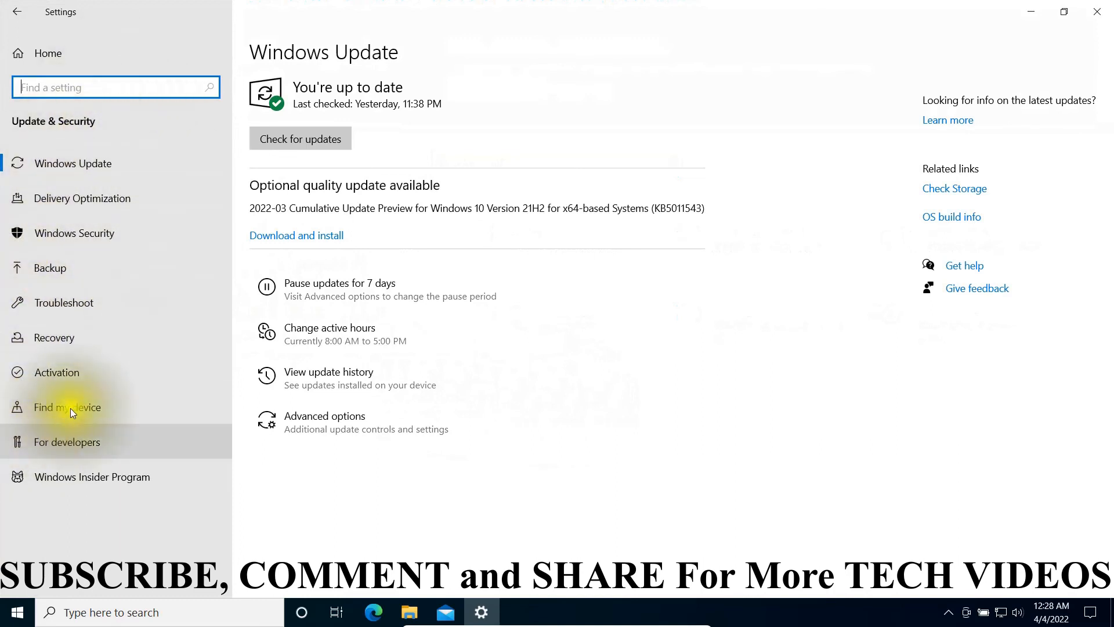
{"action": "mouse_move", "coordinate": [78, 377]}
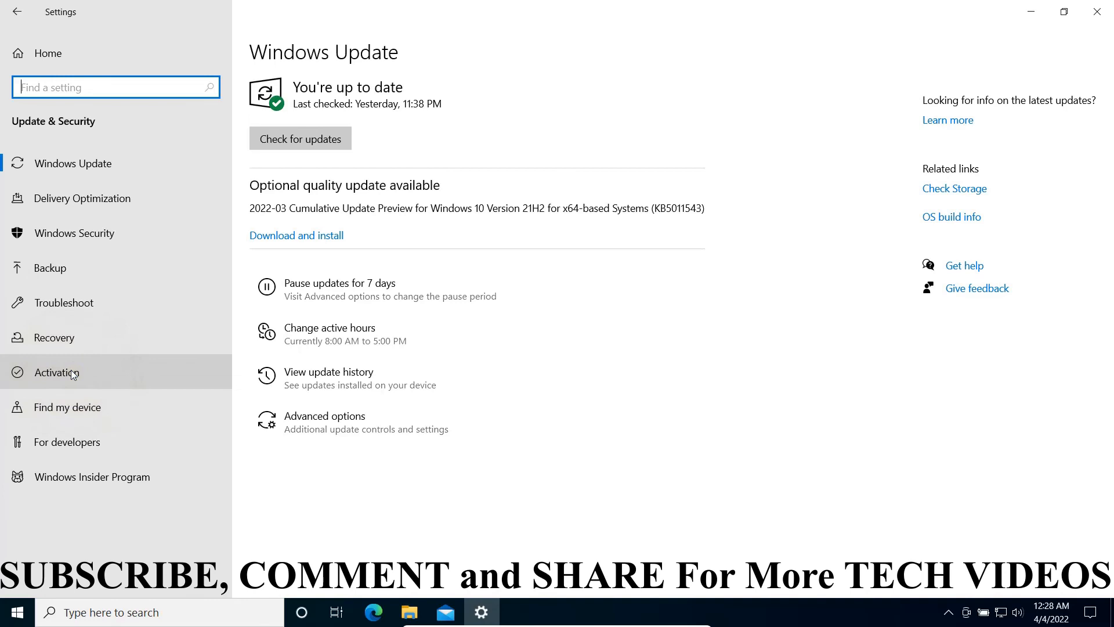
Show the Activation page reporting Windows 10 Pro activated with a digital license
{"action": "left_click", "coordinate": [59, 371]}
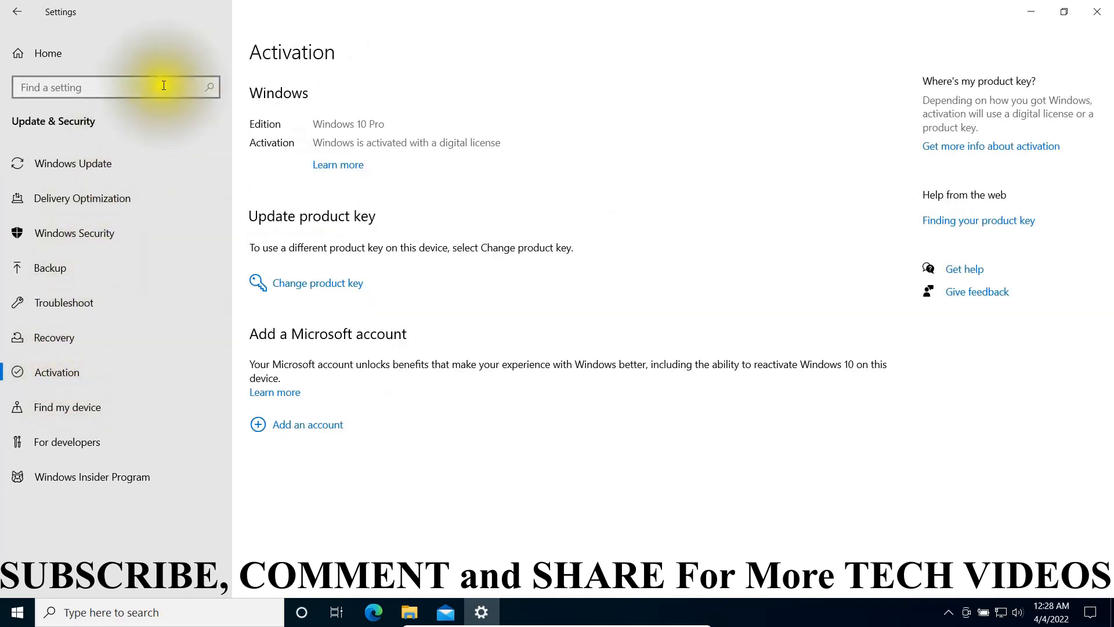
{"action": "mouse_move", "coordinate": [299, 38]}
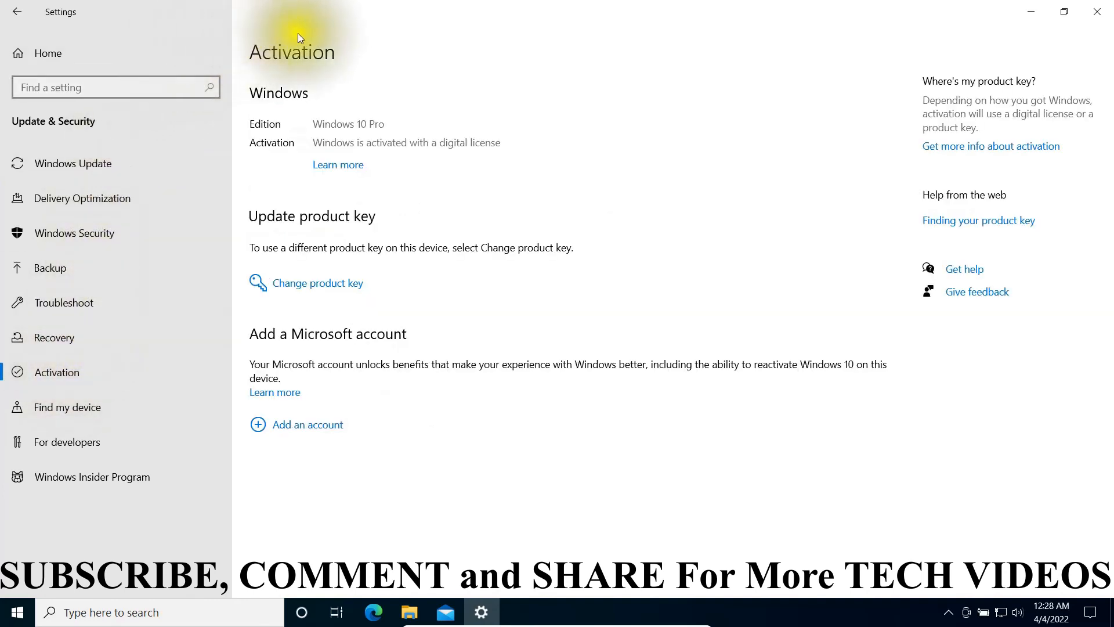
{"action": "mouse_move", "coordinate": [294, 62]}
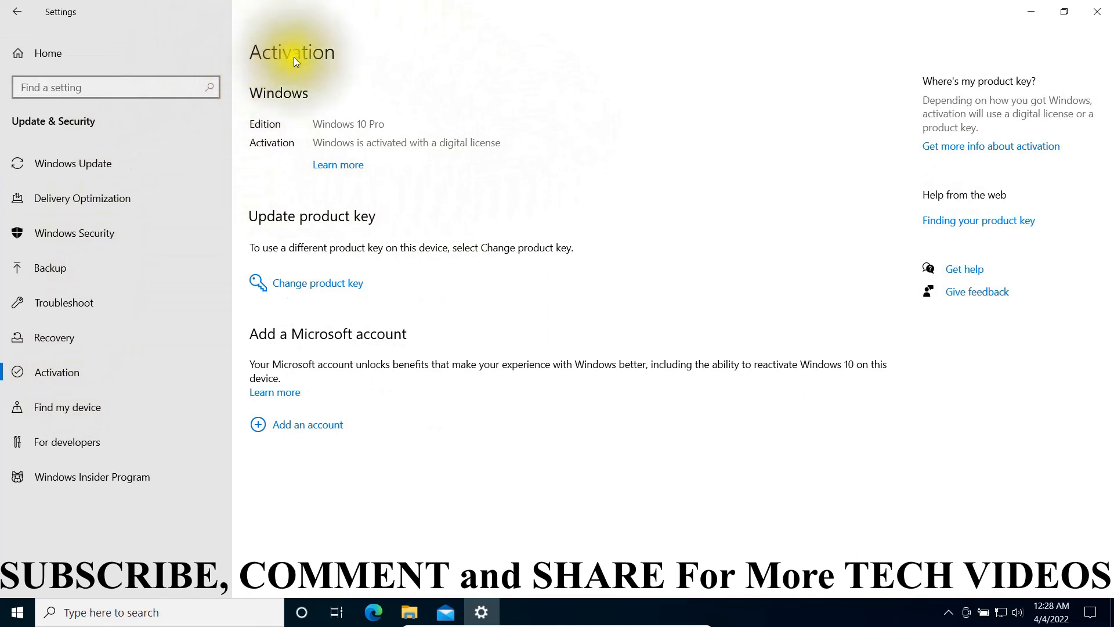
{"action": "mouse_move", "coordinate": [289, 129]}
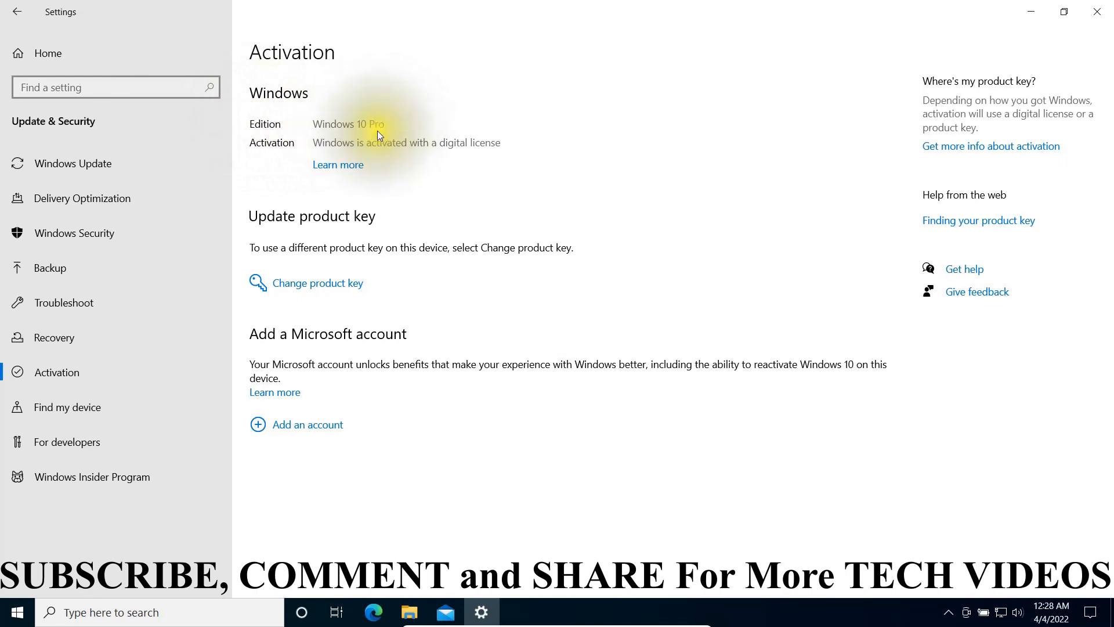
{"action": "mouse_move", "coordinate": [528, 198]}
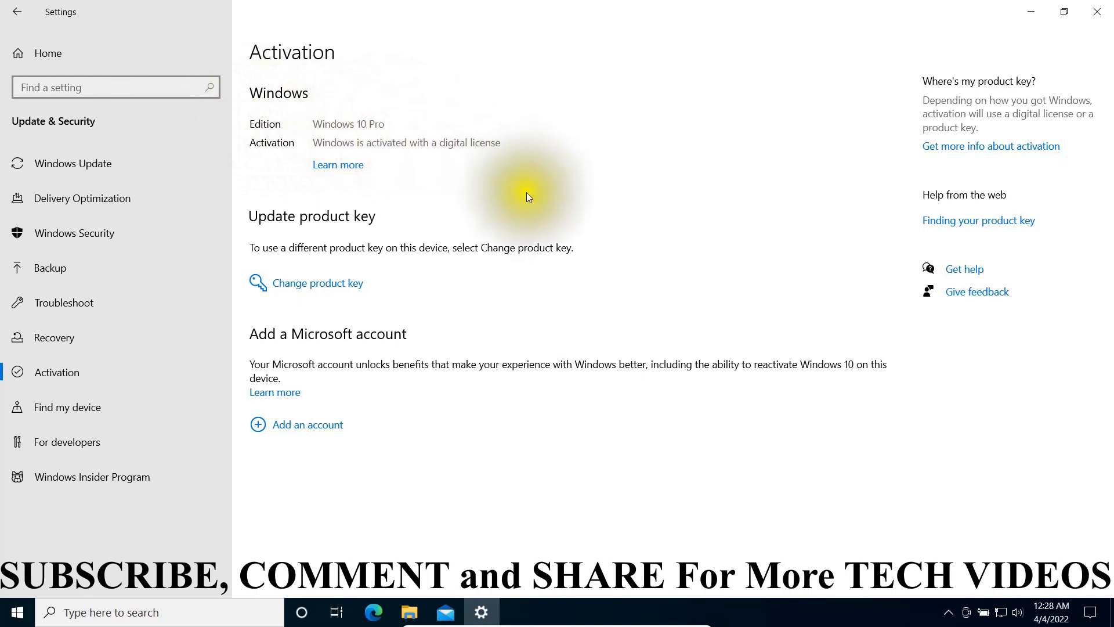
{"action": "mouse_move", "coordinate": [303, 159]}
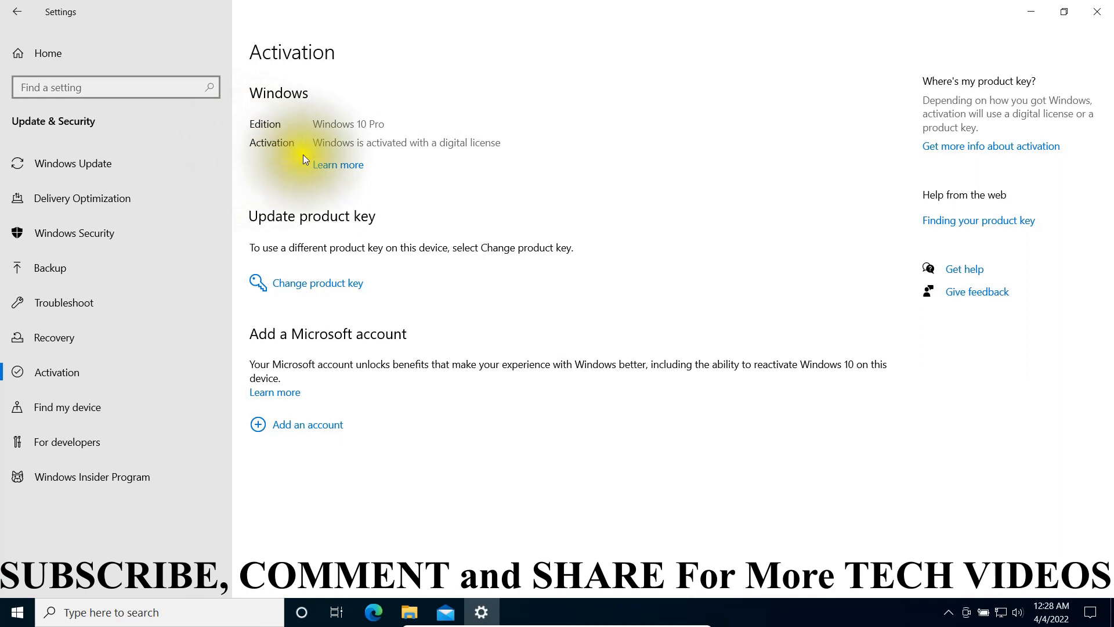
{"action": "mouse_move", "coordinate": [435, 158]}
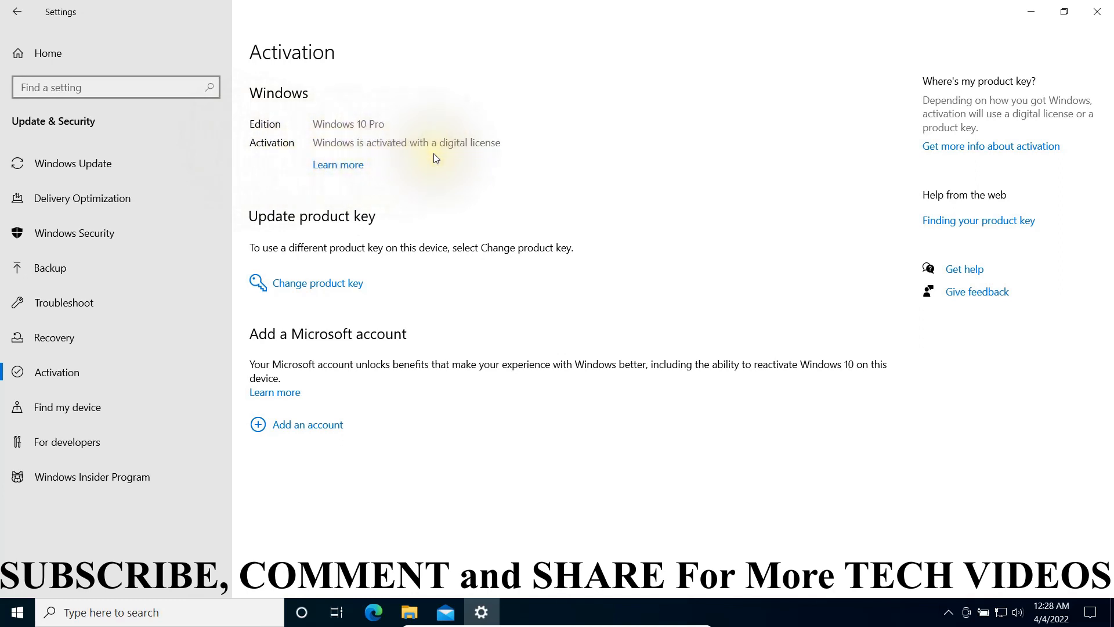
{"action": "mouse_move", "coordinate": [439, 163]}
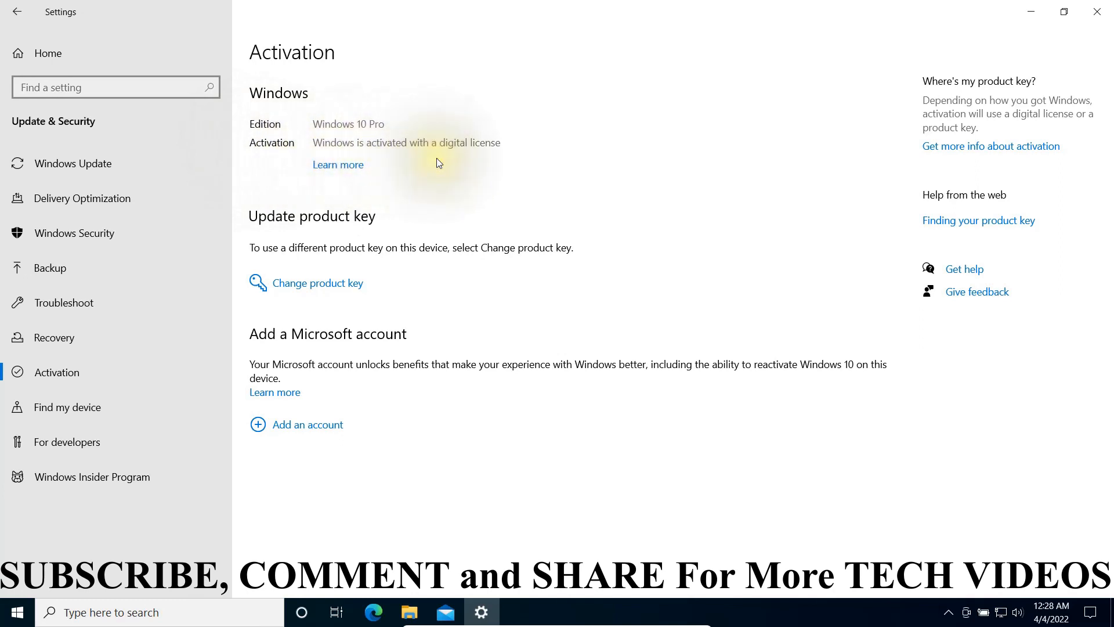
{"action": "mouse_move", "coordinate": [420, 166]}
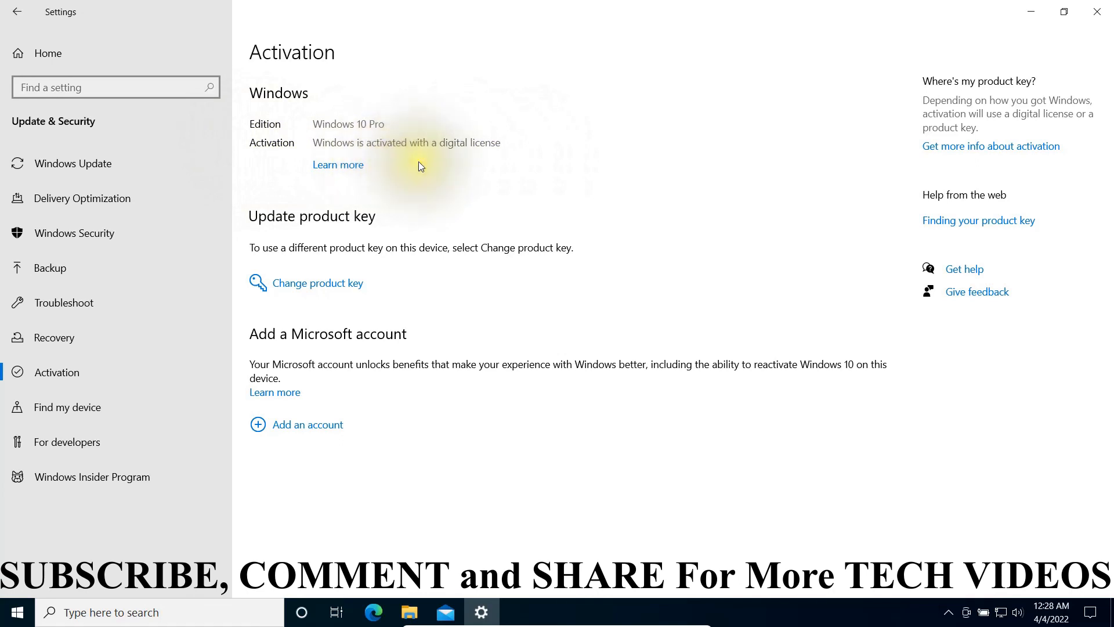
{"action": "mouse_move", "coordinate": [251, 127]}
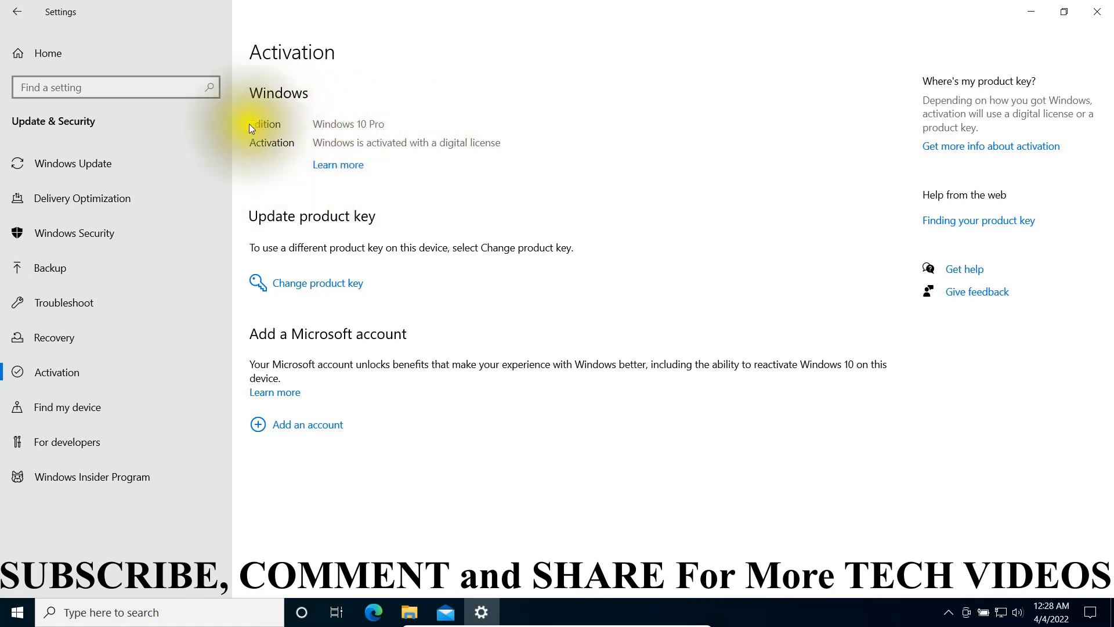
{"action": "mouse_move", "coordinate": [368, 148]}
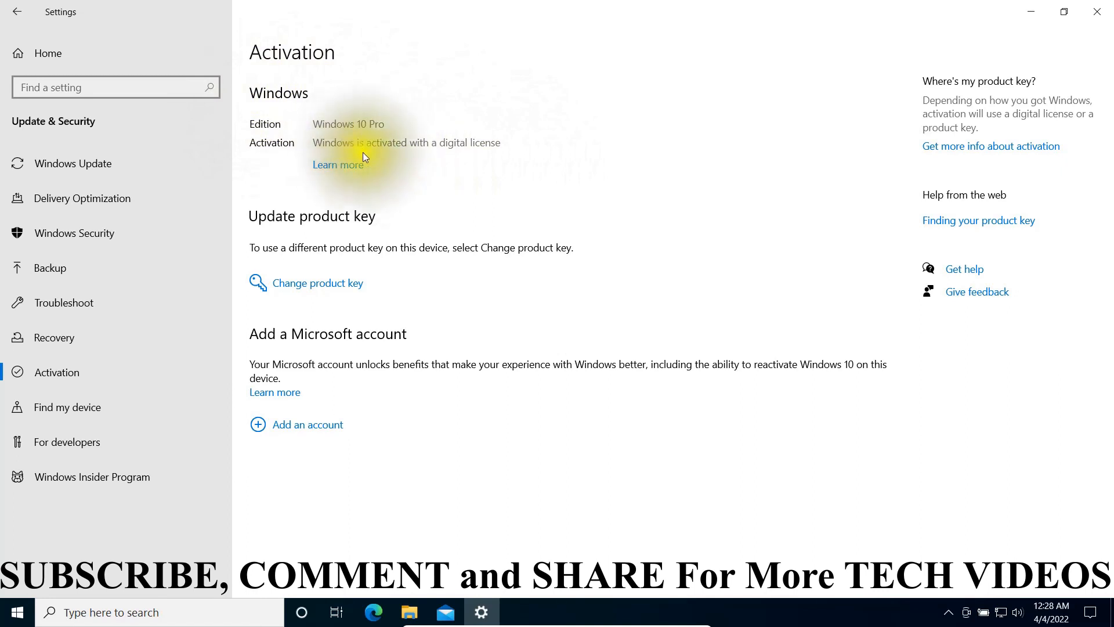
{"action": "mouse_move", "coordinate": [462, 163]}
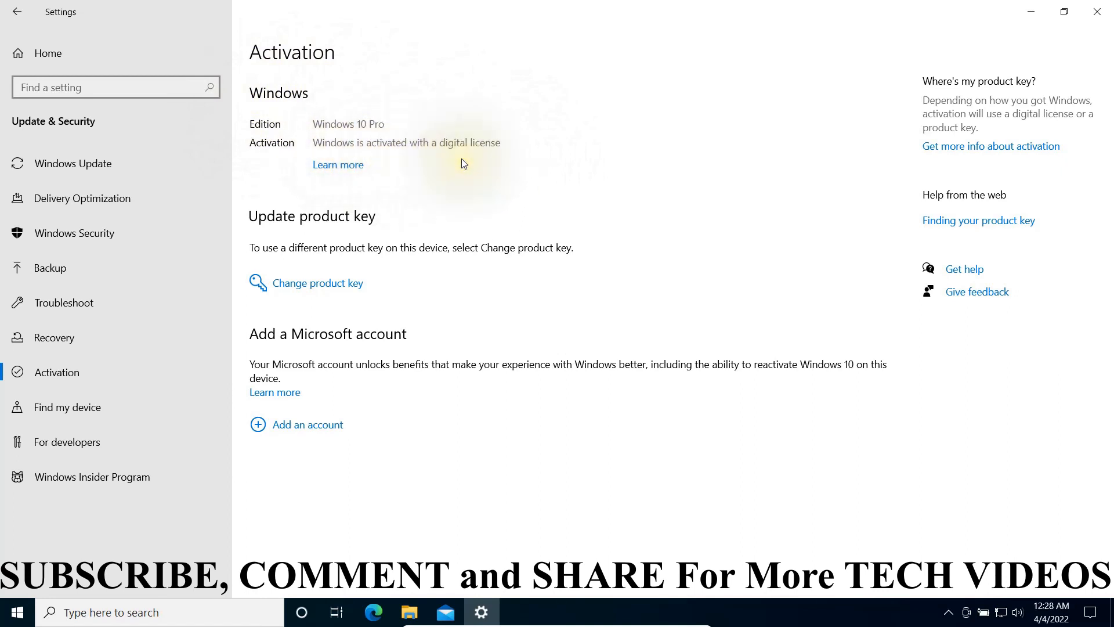
{"action": "mouse_move", "coordinate": [512, 200]}
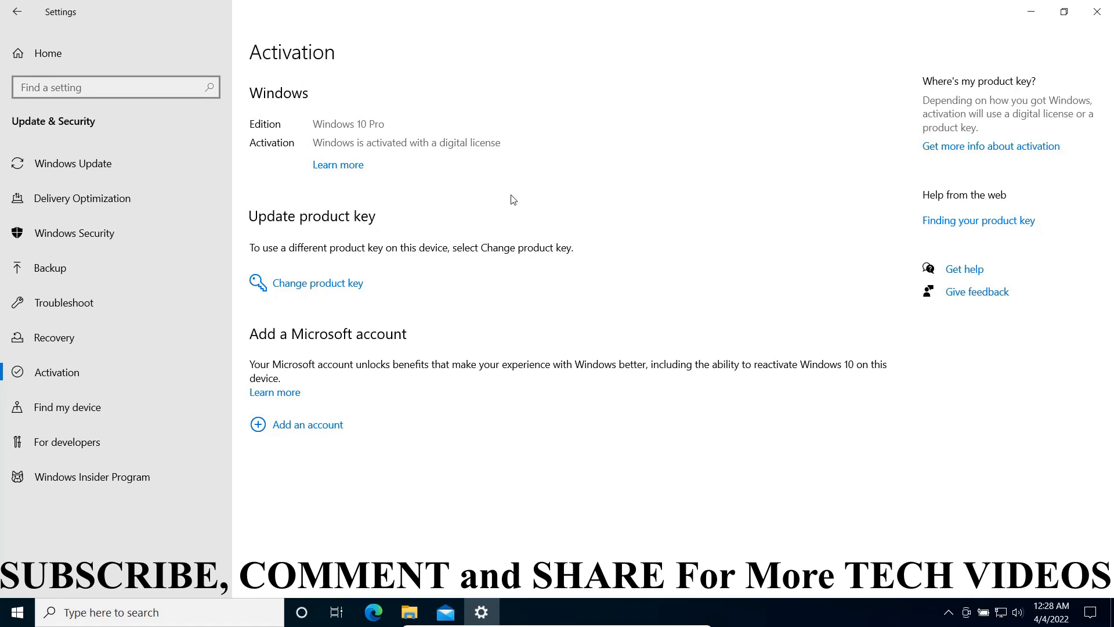